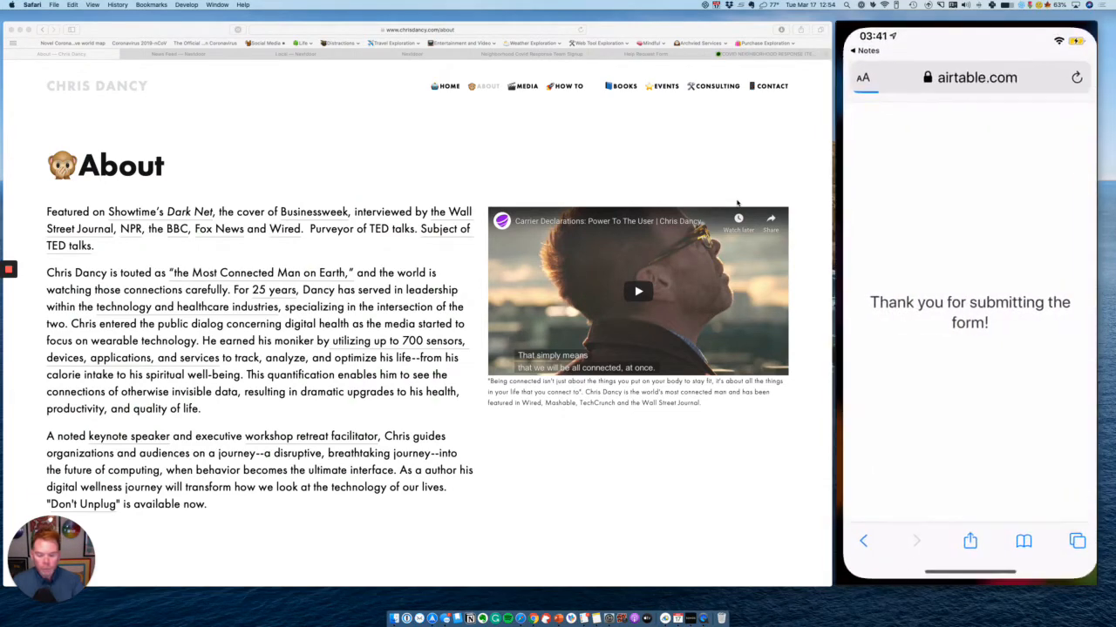
Start a fresh volunteer signup and enter the address and email.
click(862, 540)
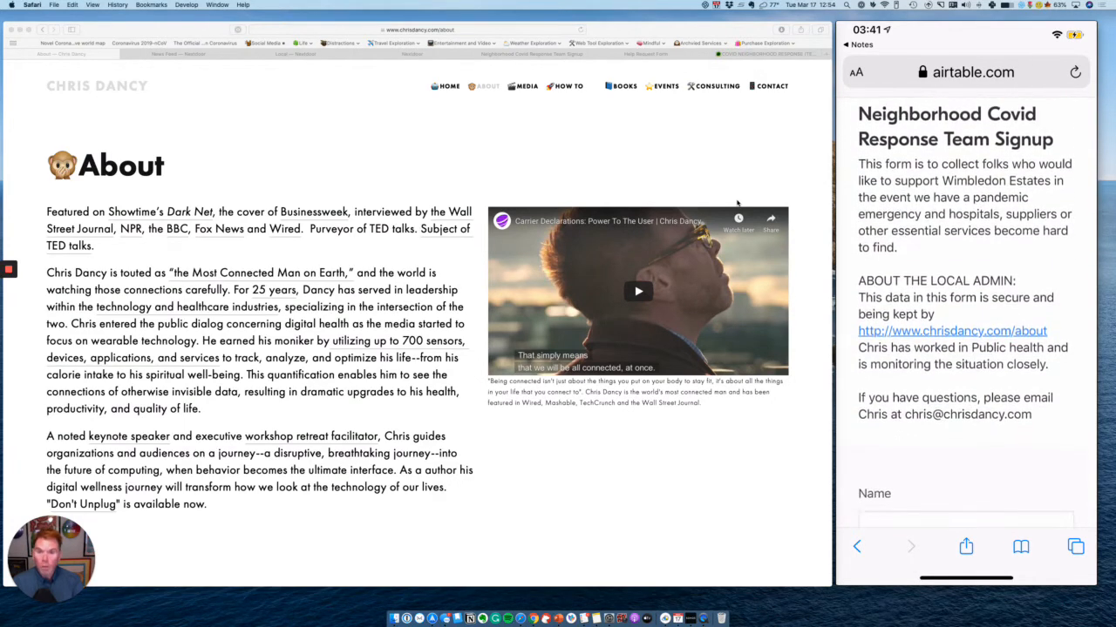
scroll(down, 3)
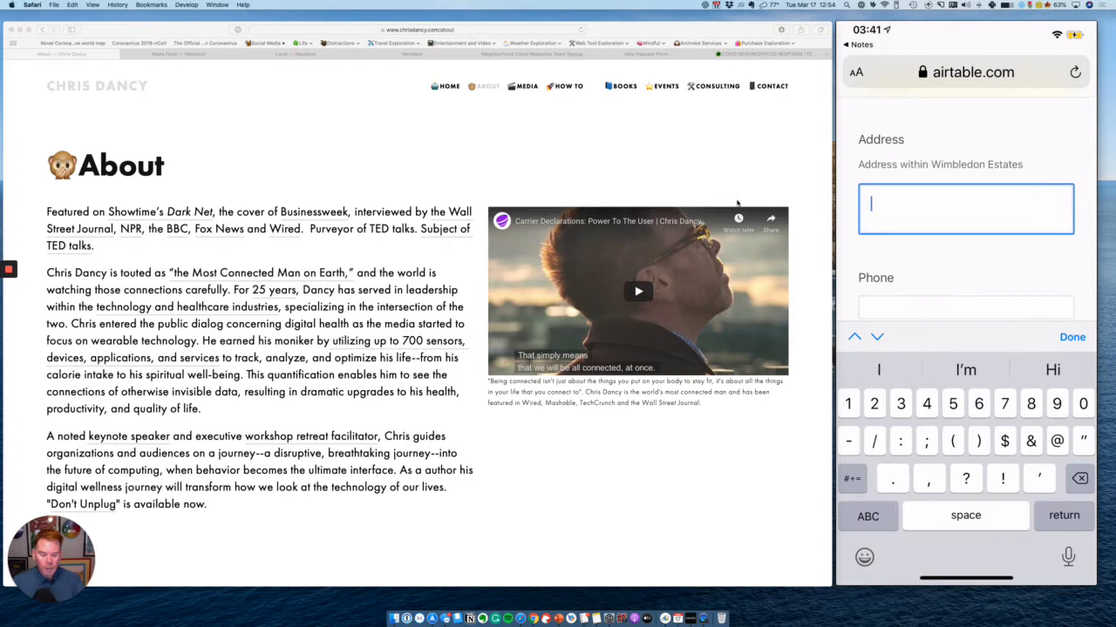
text(160)
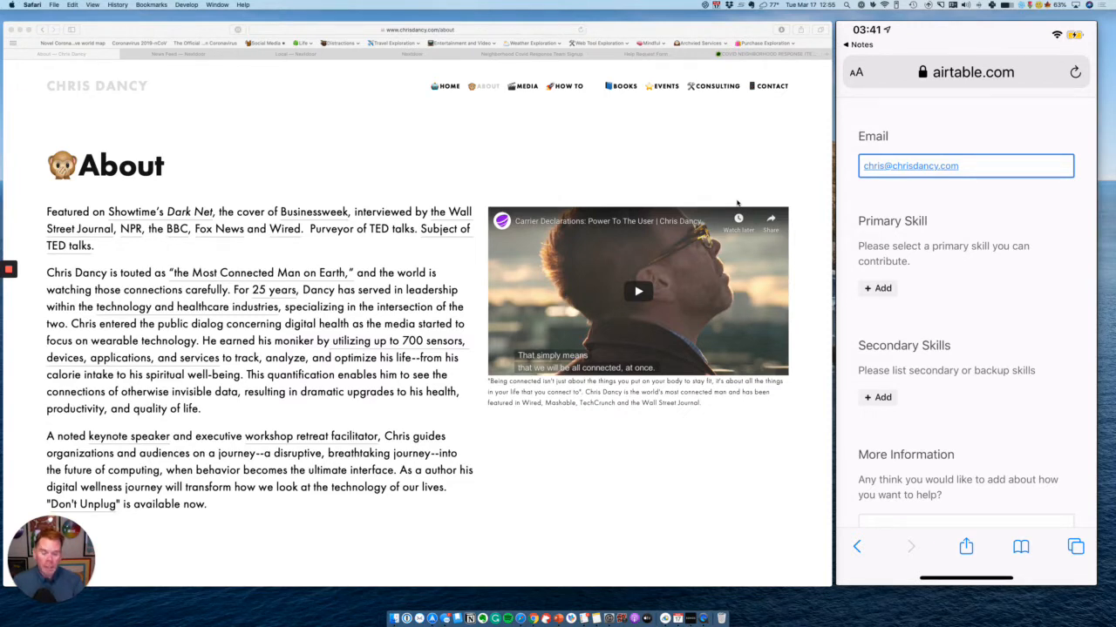
Add Caregiver, Transportation and Food Prep as secondary skills.
click(882, 288)
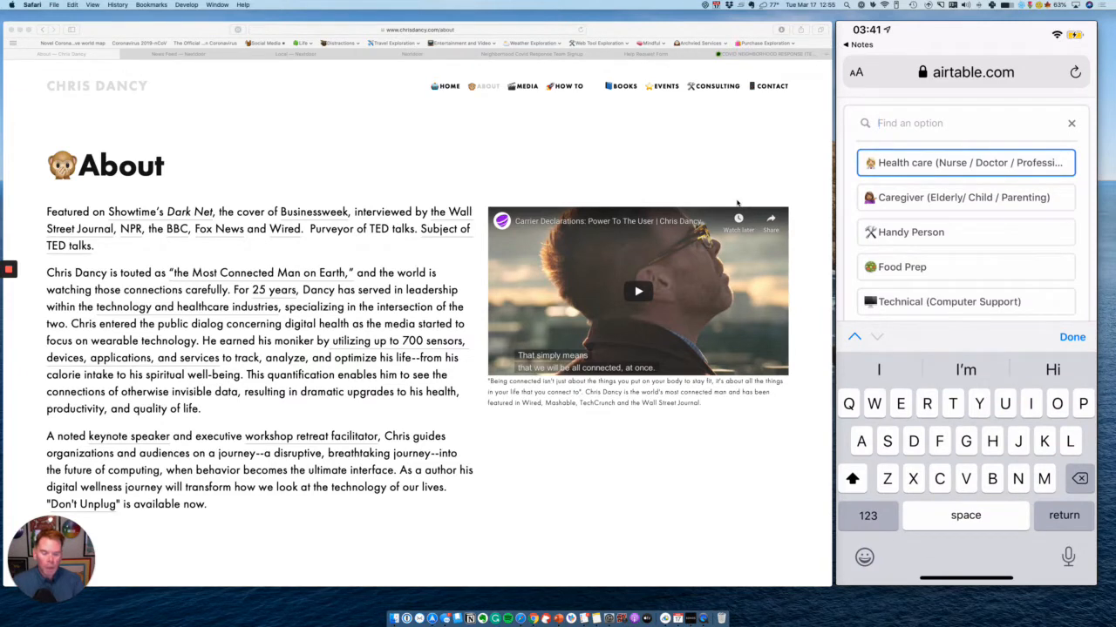
scroll(down, 3)
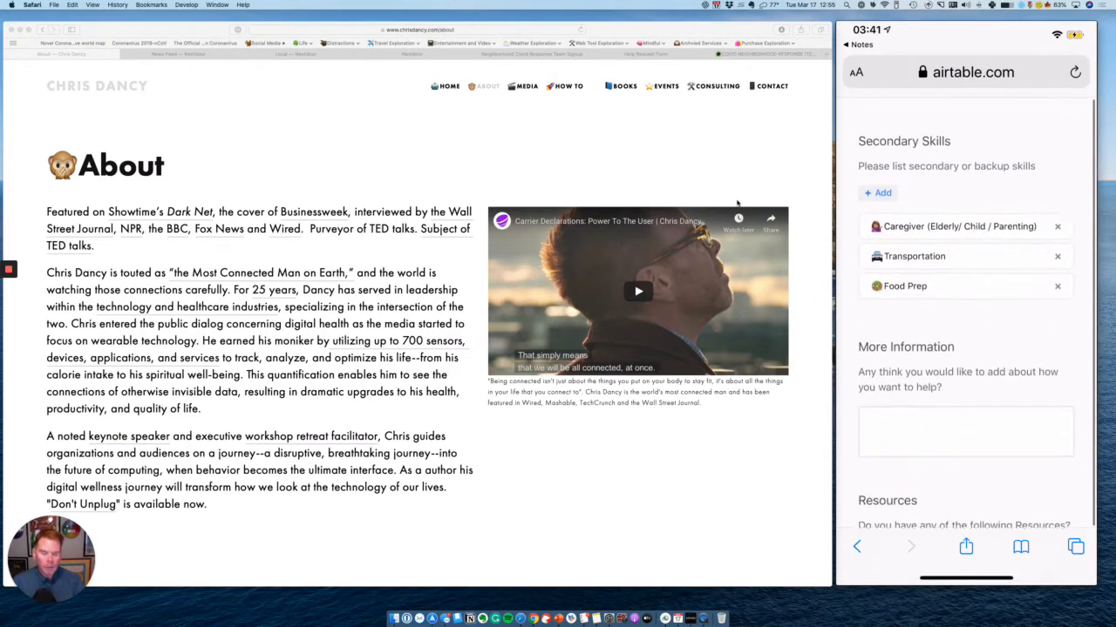
scroll(down, 3)
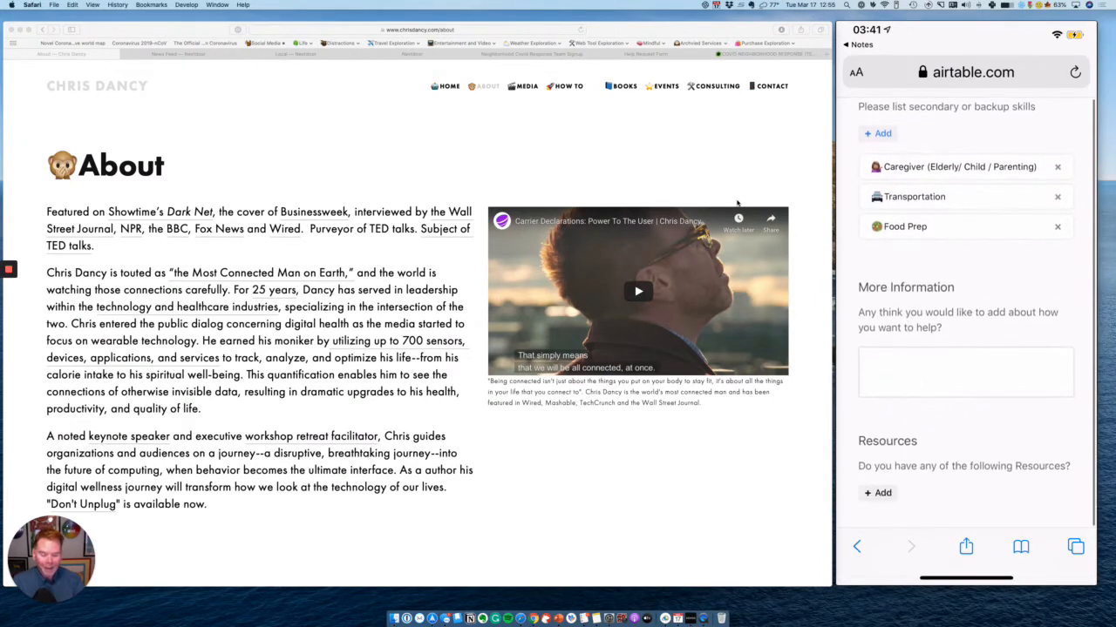
Answer More Information: known for digital health and would love to support people around.
scroll(down, 3)
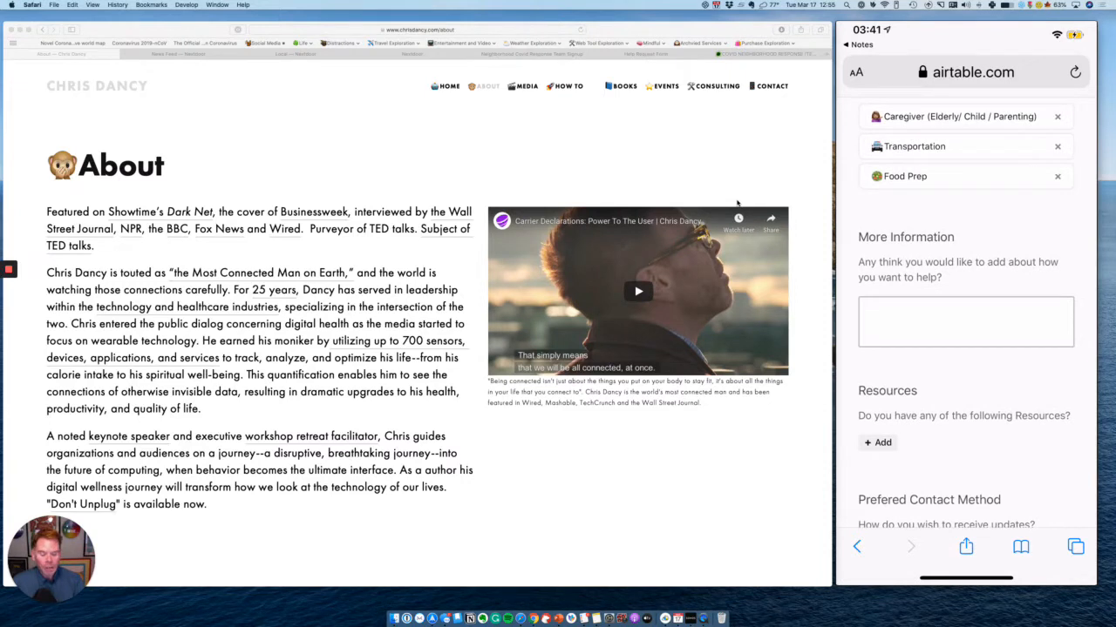
click(965, 321)
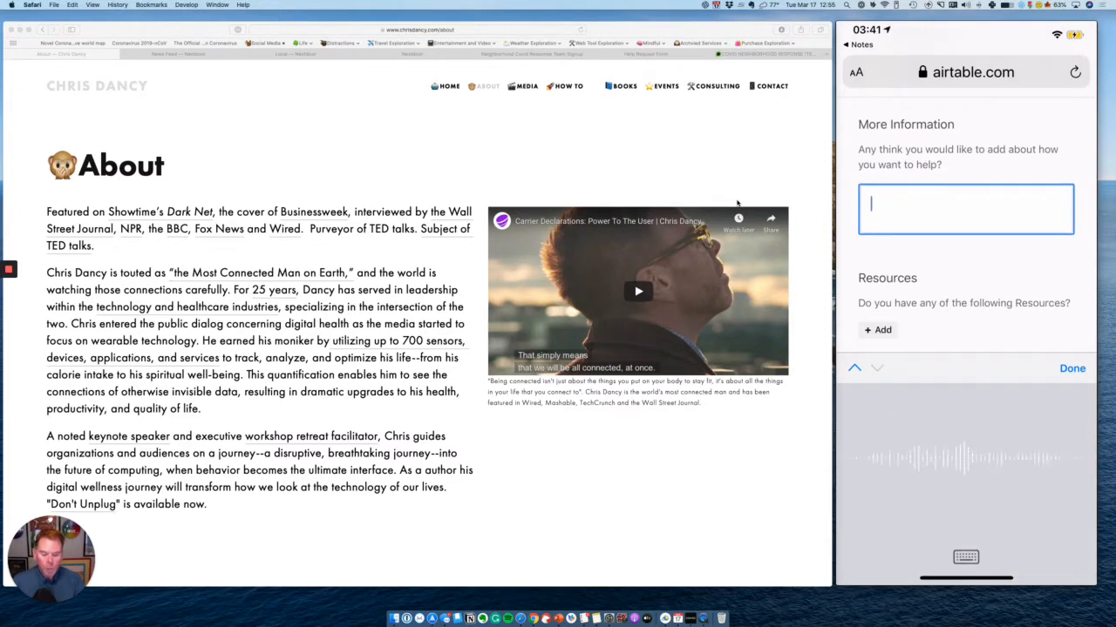
text(I'm known for digital health)
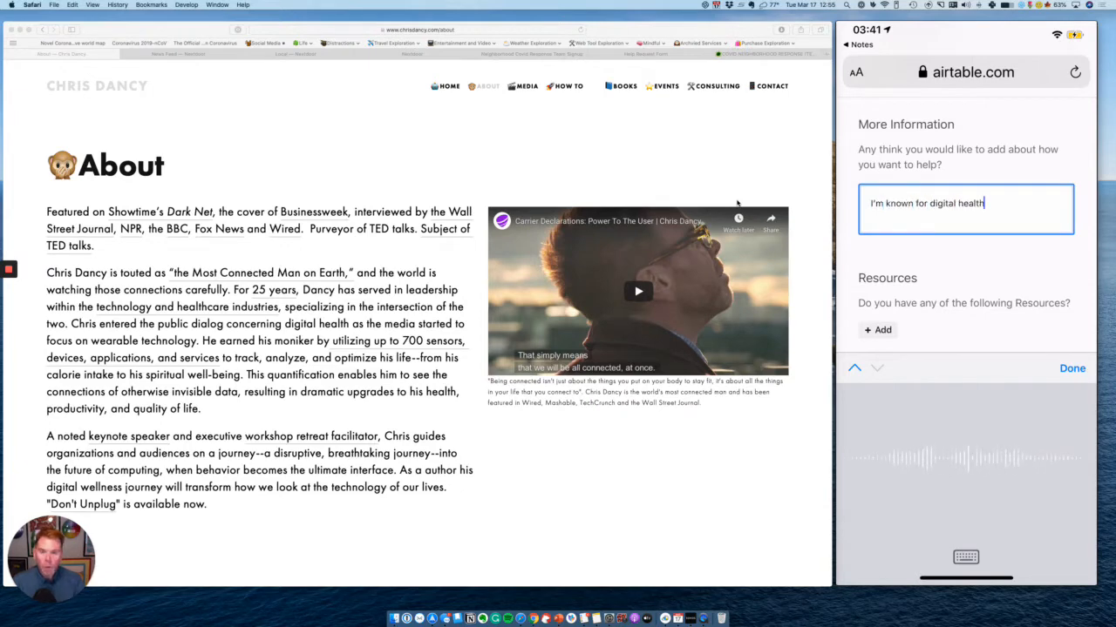
text(and I would love to support the people around me)
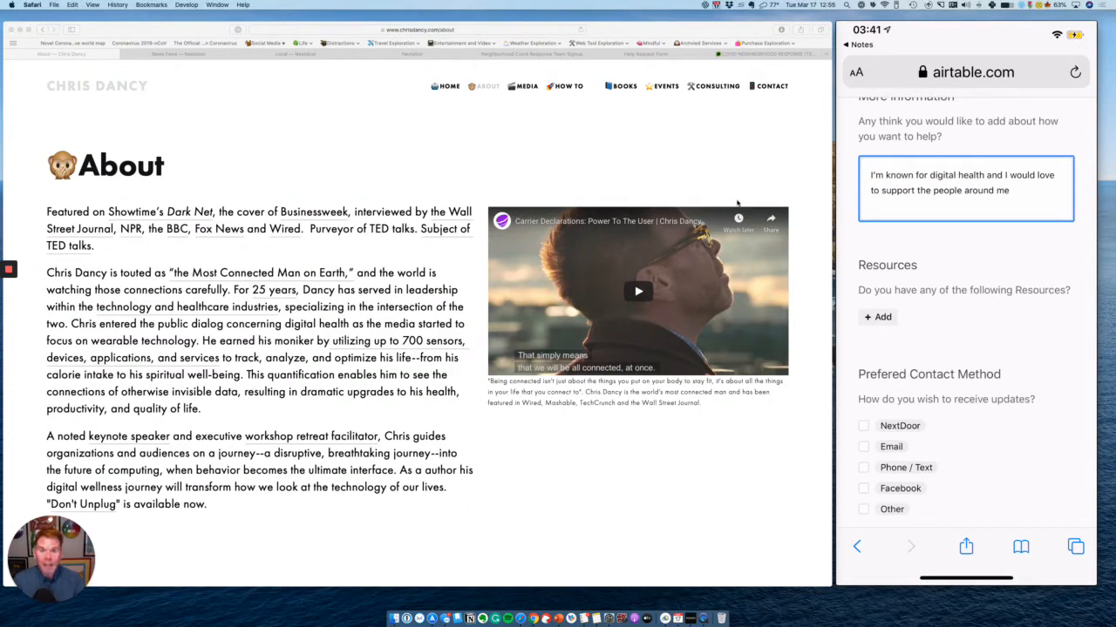
List surgical masks, wipes, gloves, thermometer and pulse oximeter as resources.
click(877, 316)
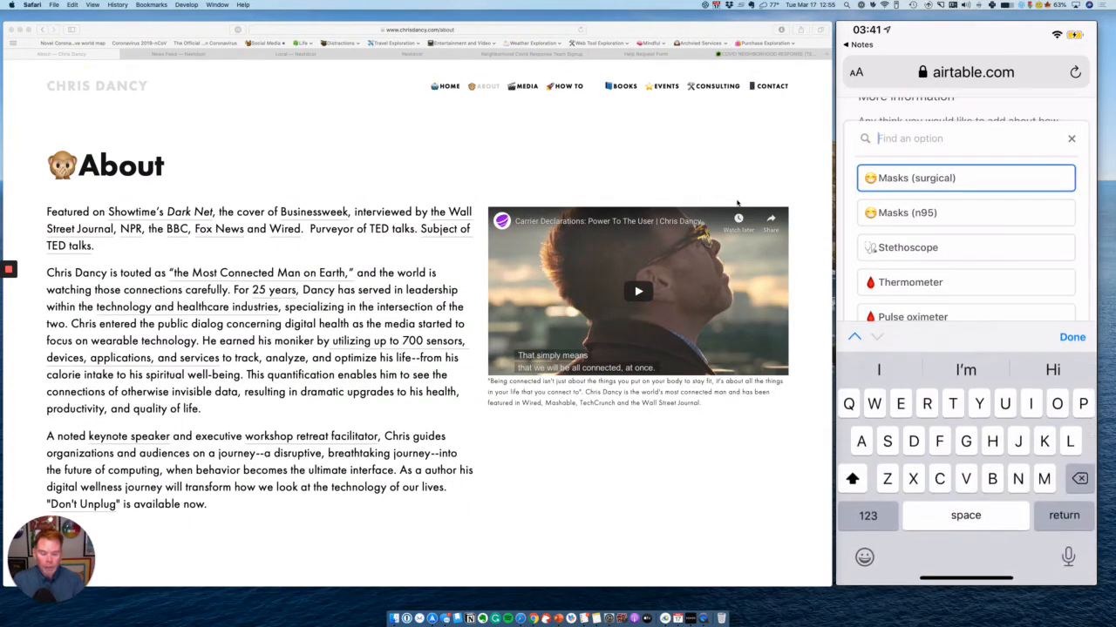
scroll(down, 3)
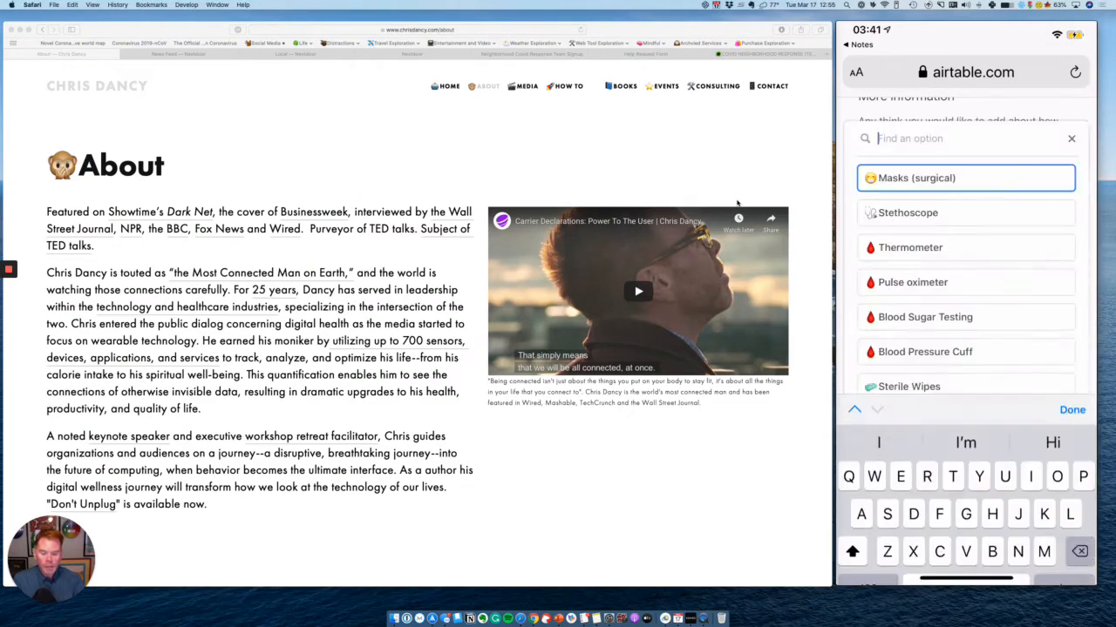
click(1071, 409)
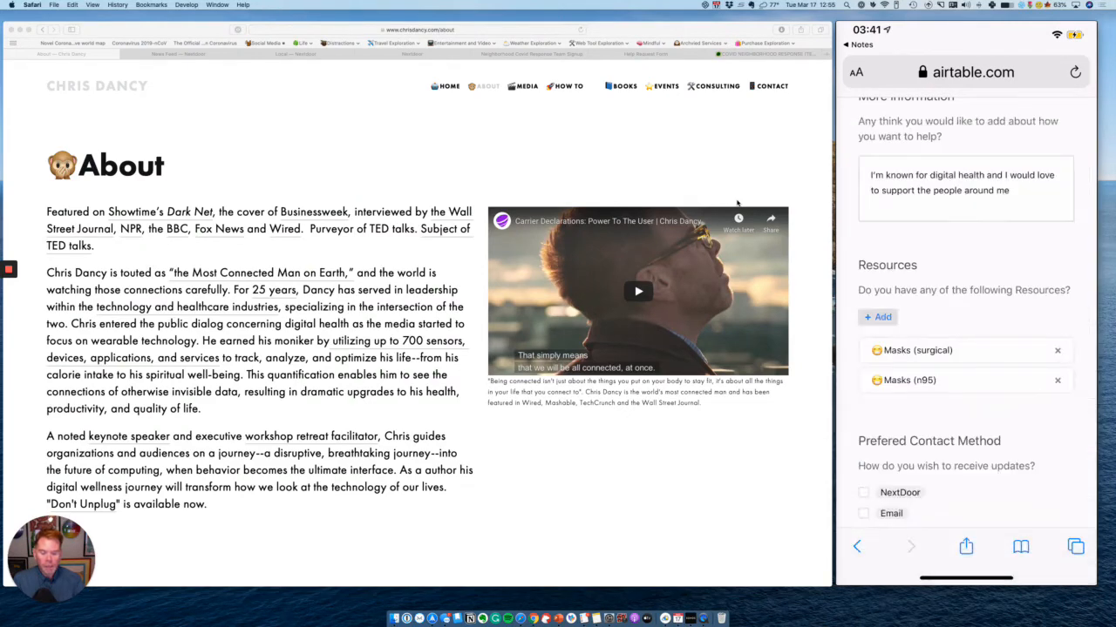
click(877, 316)
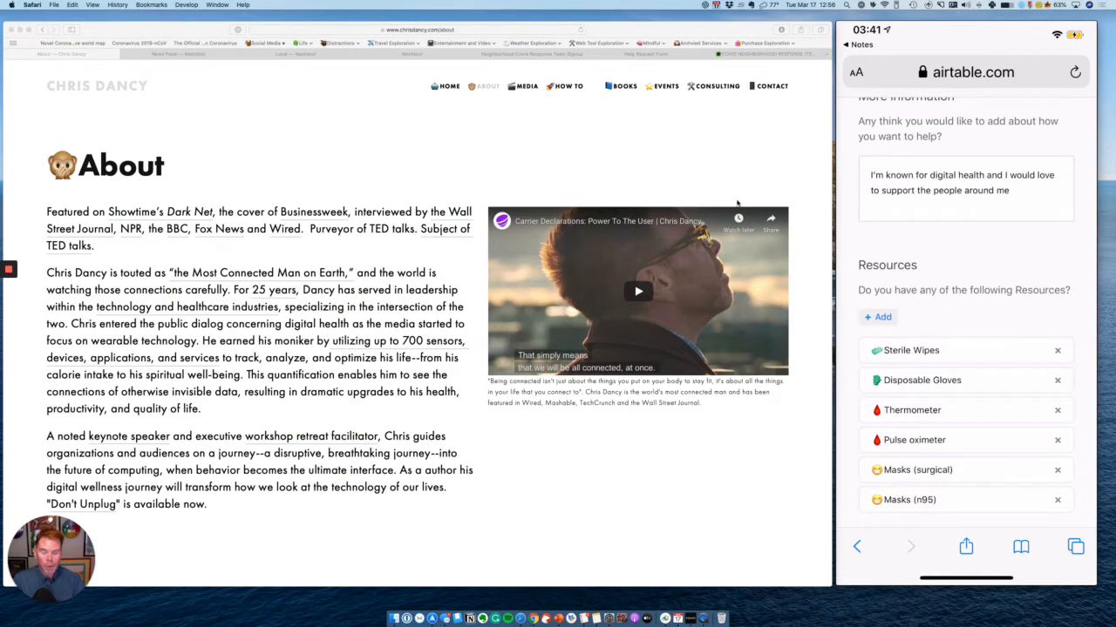
Add Cold / Flu Meds and Humidifier Portable to the resources list.
click(882, 317)
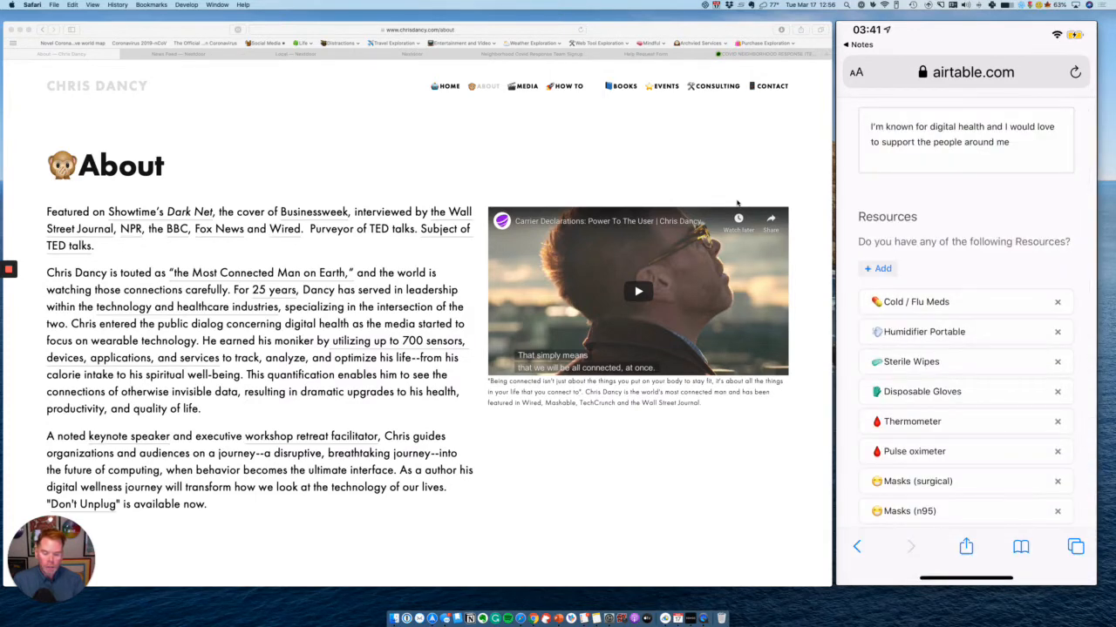
scroll(down, 3)
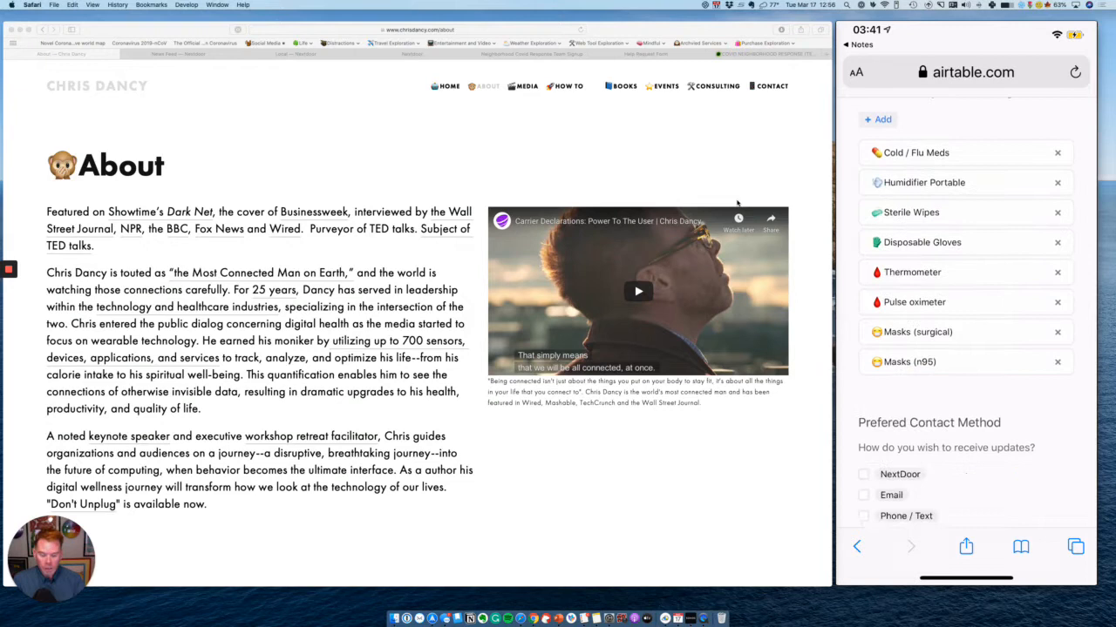
scroll(down, 3)
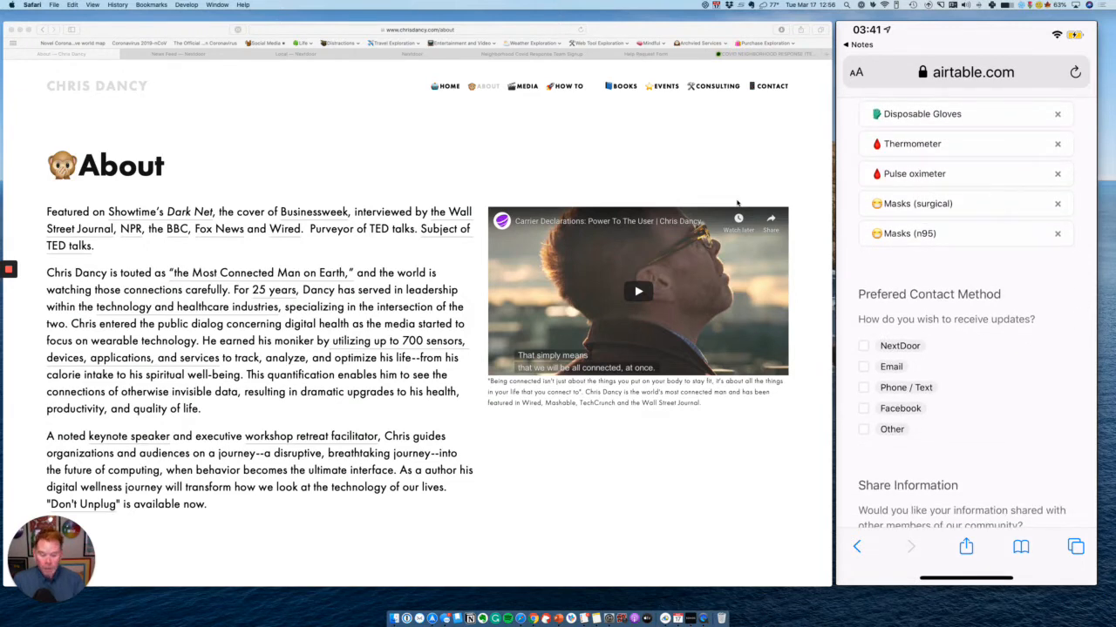
Choose NextDoor, Email and Phone / Text updates, case-by-case sharing, and submit the form.
click(863, 345)
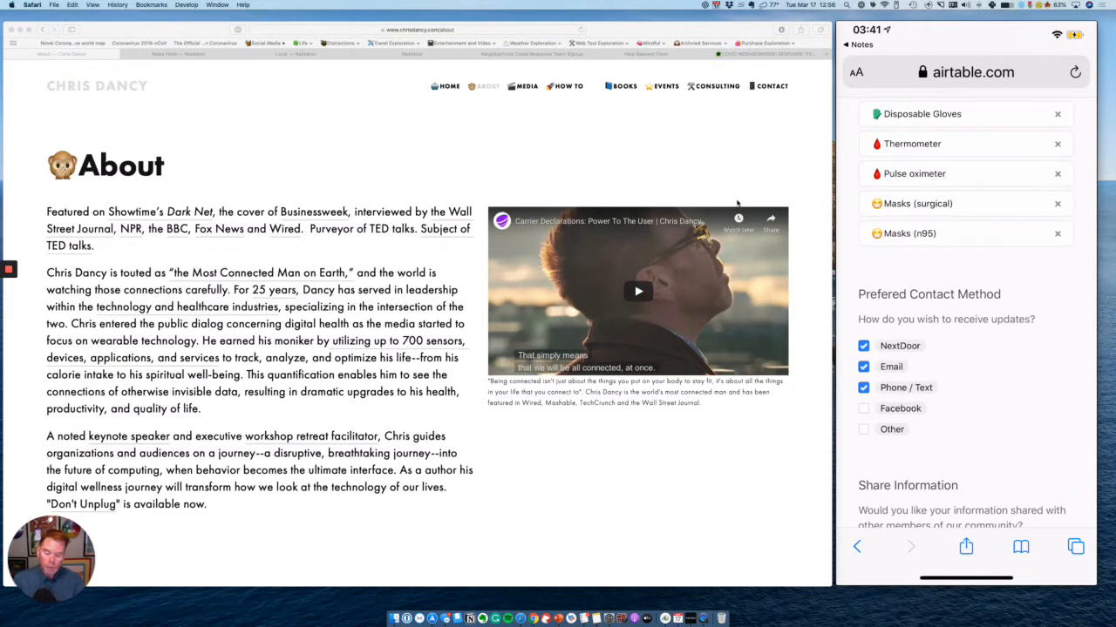
scroll(down, 3)
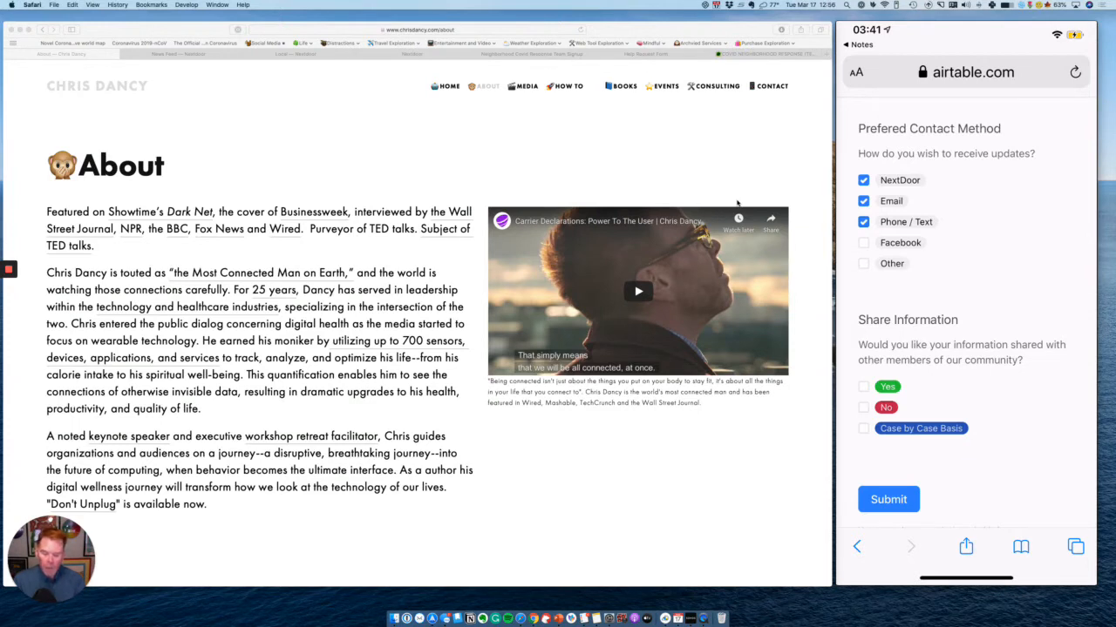
click(864, 428)
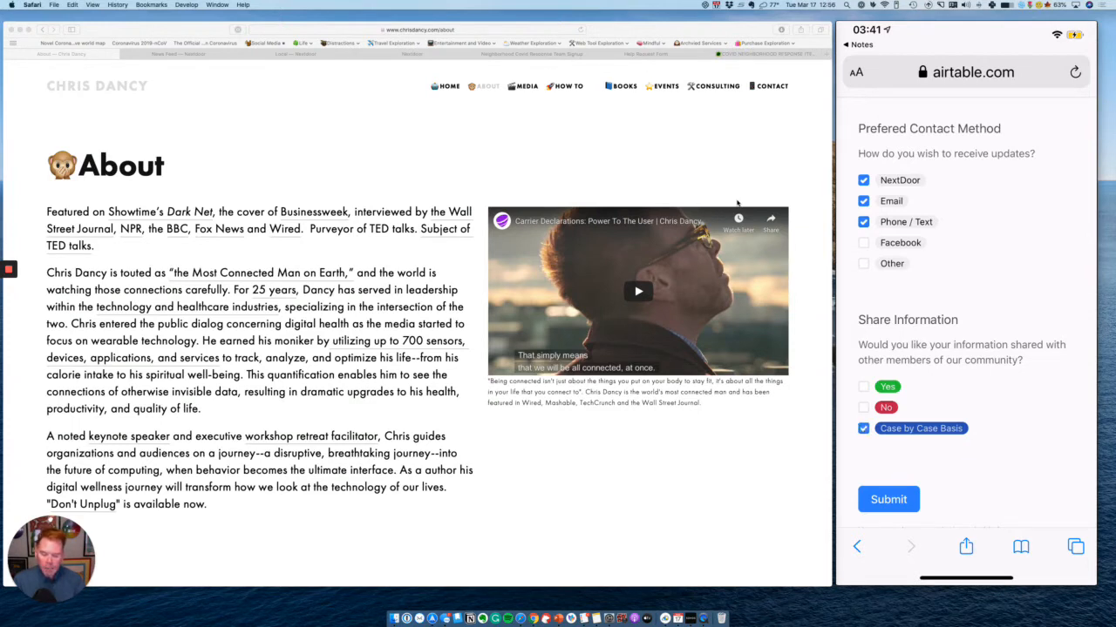
click(888, 500)
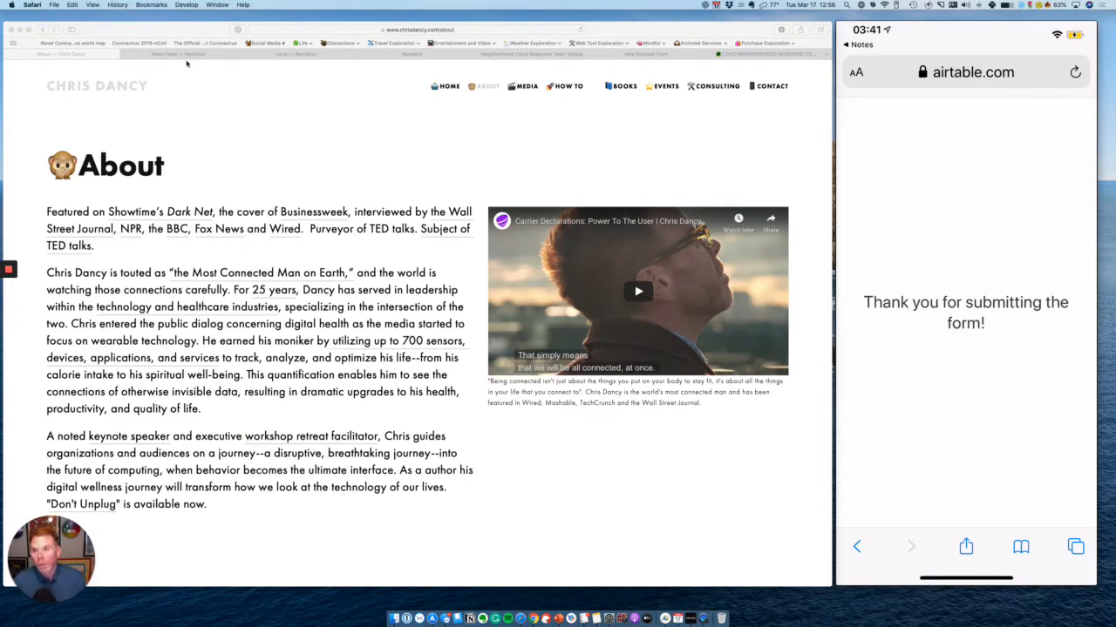
click(166, 54)
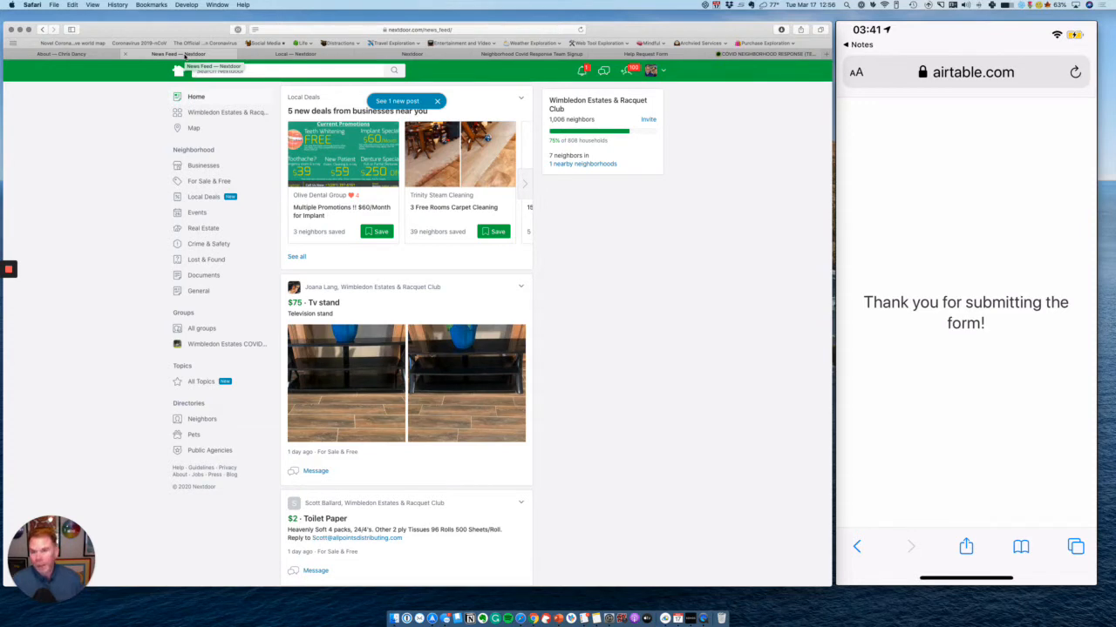
scroll(down, 3)
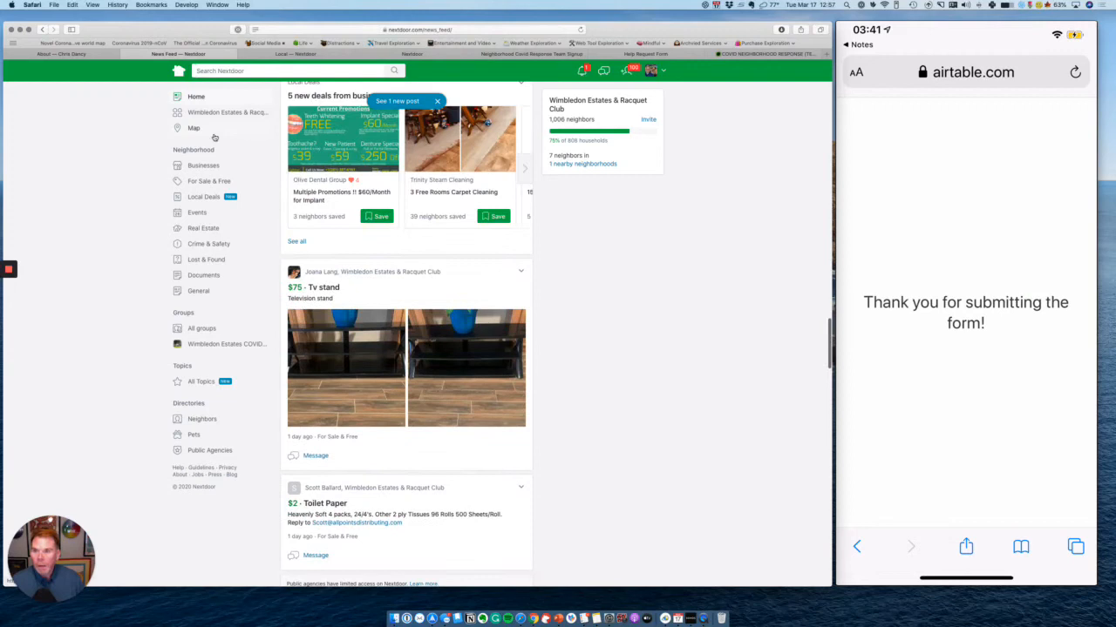
click(227, 112)
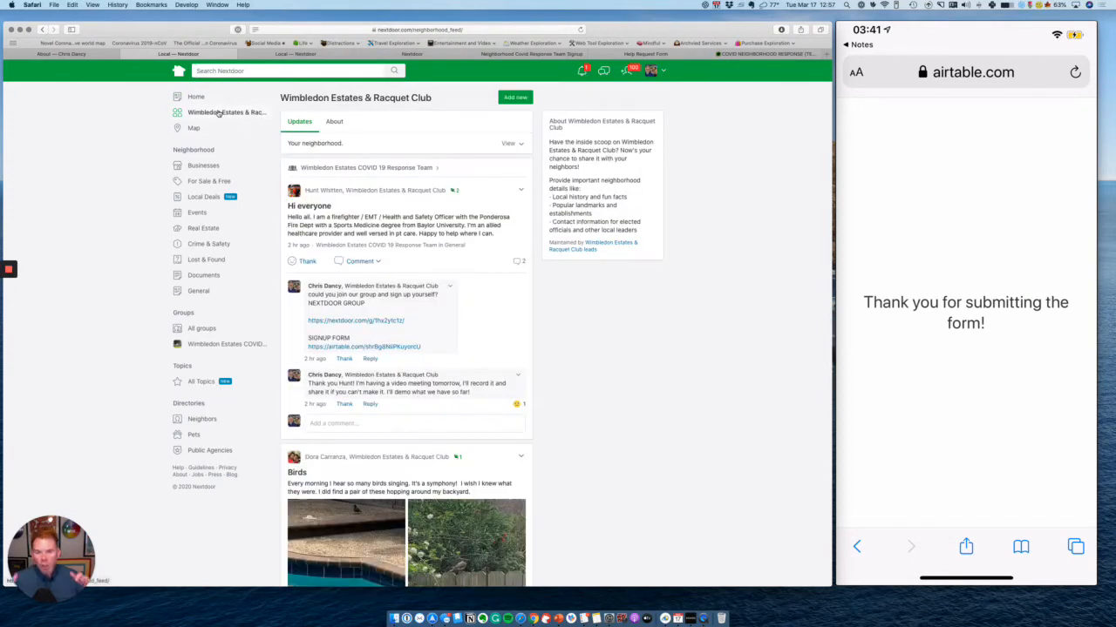
scroll(down, 3)
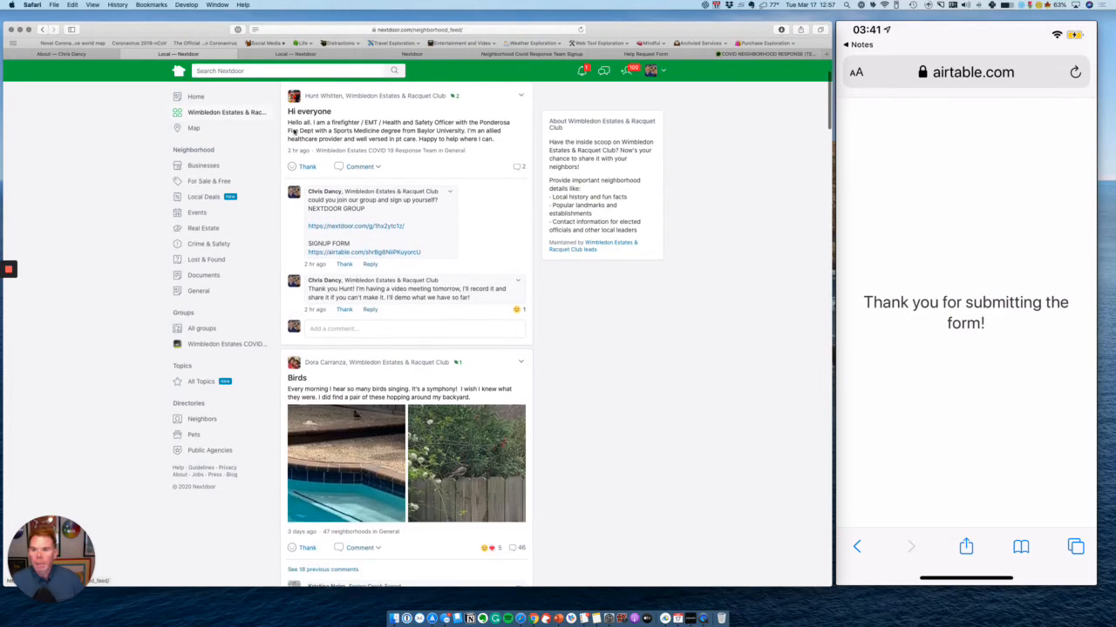
scroll(down, 3)
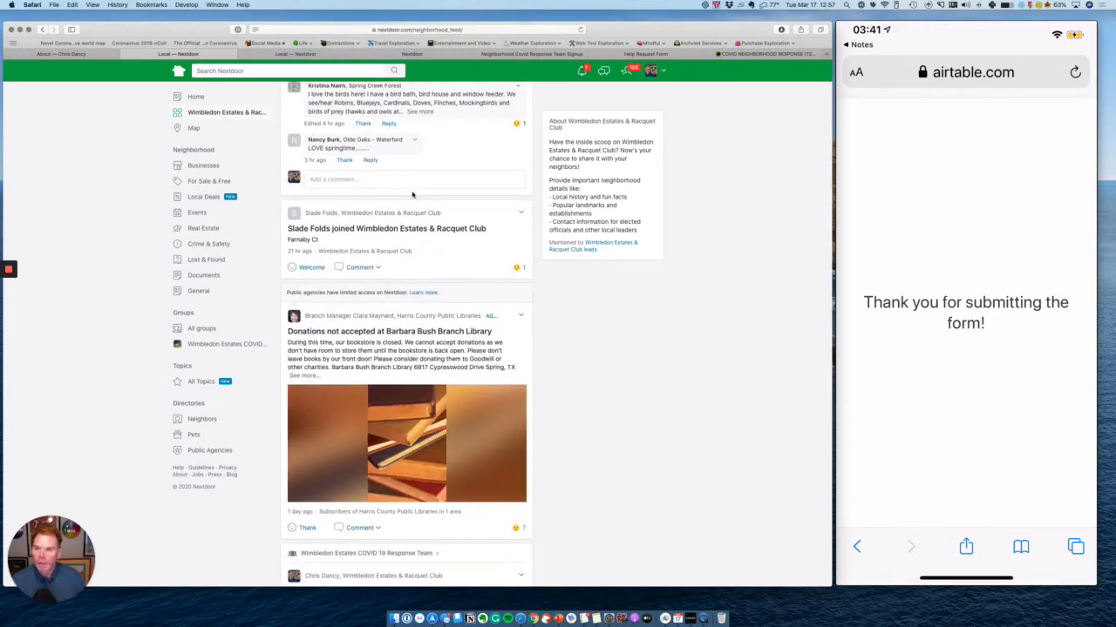
scroll(down, 3)
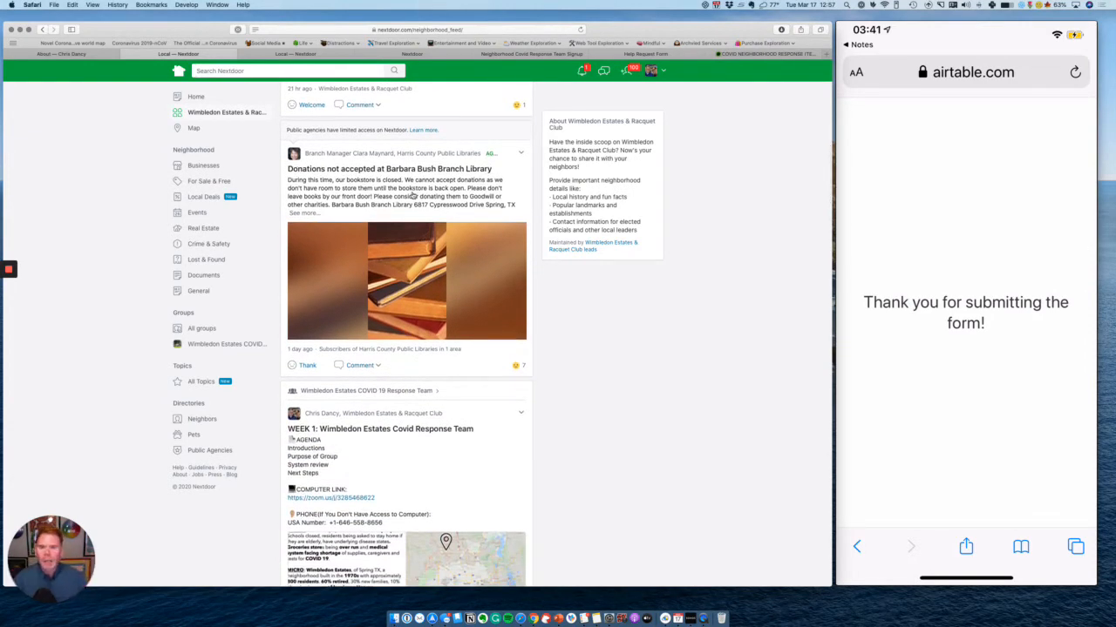
scroll(down, 3)
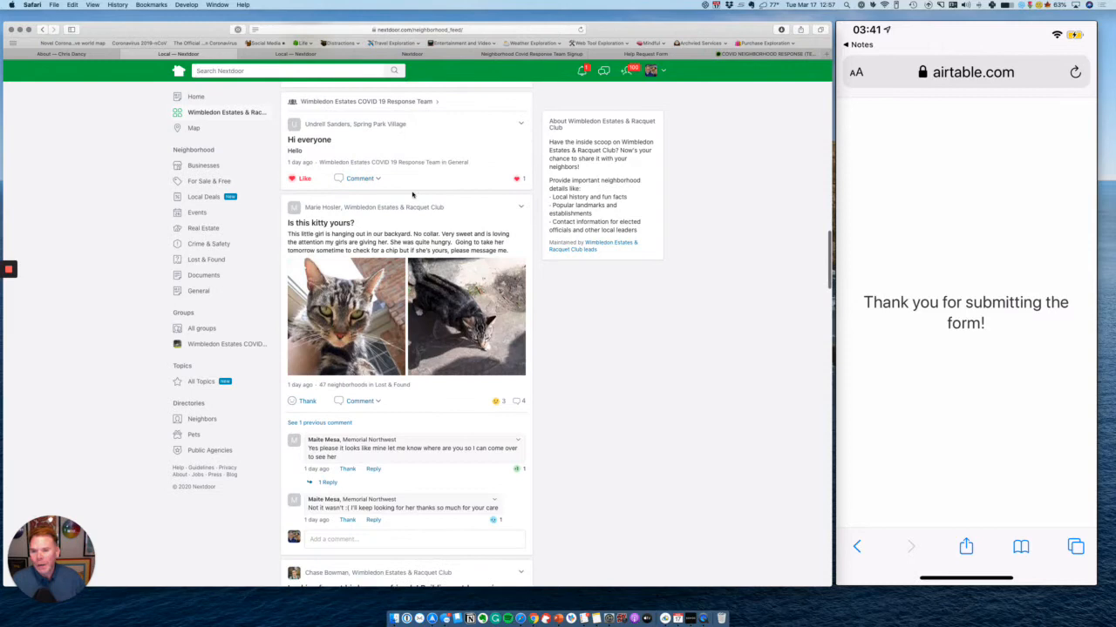
scroll(down, 3)
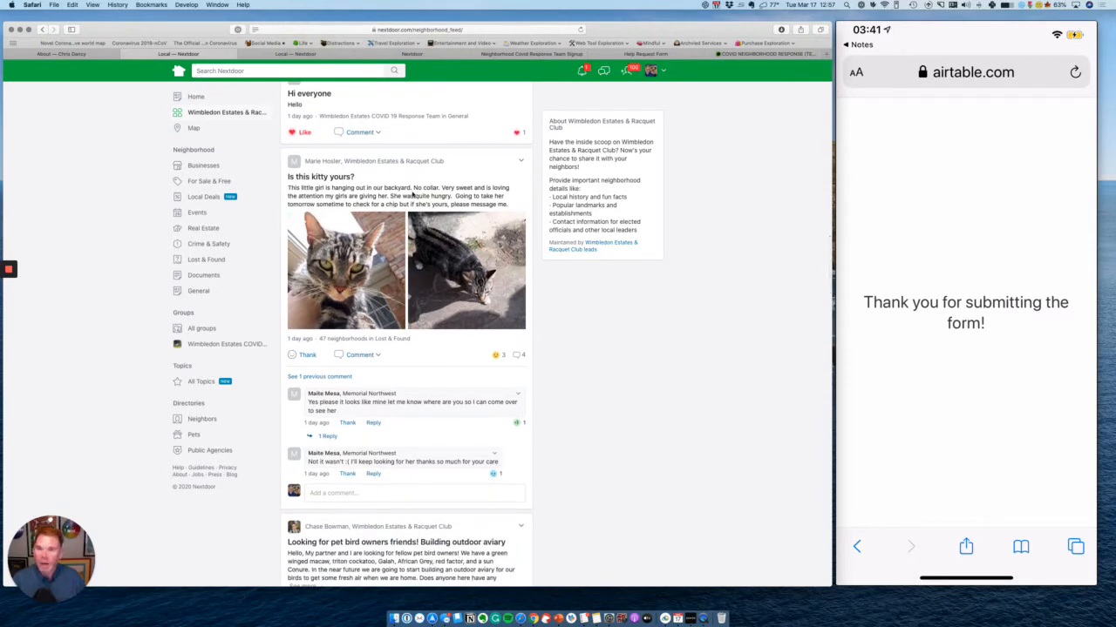
scroll(down, 3)
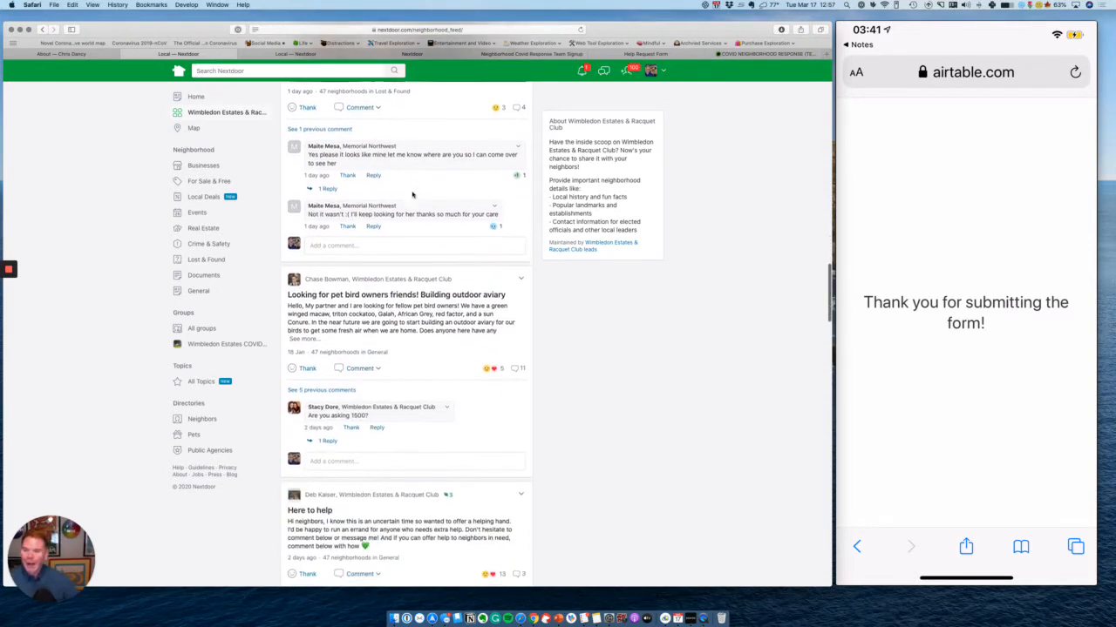
scroll(down, 3)
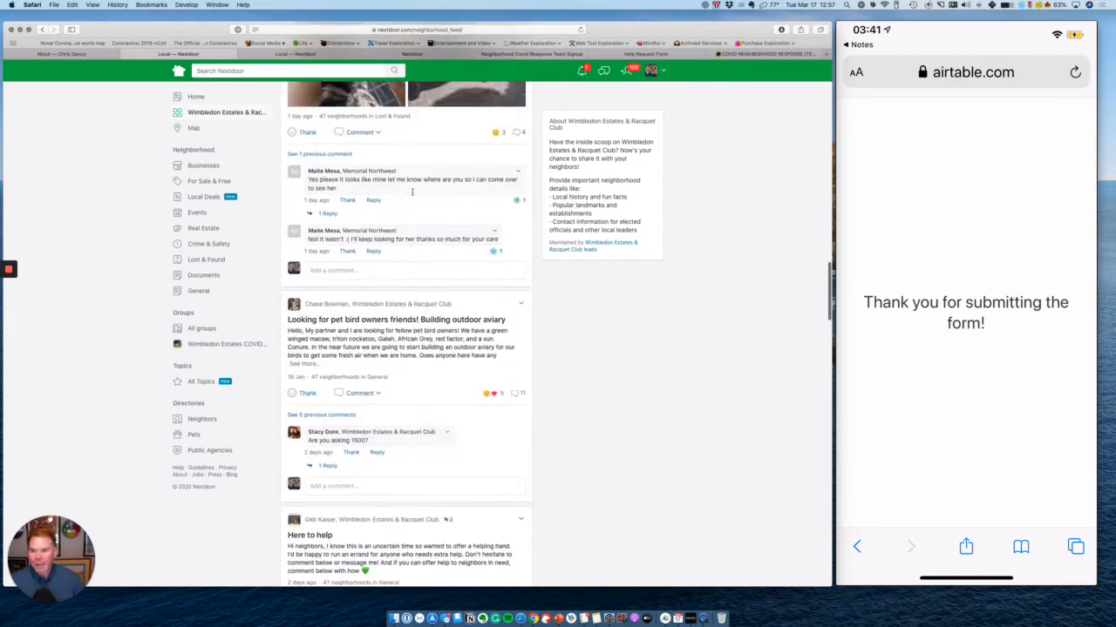
scroll(down, 3)
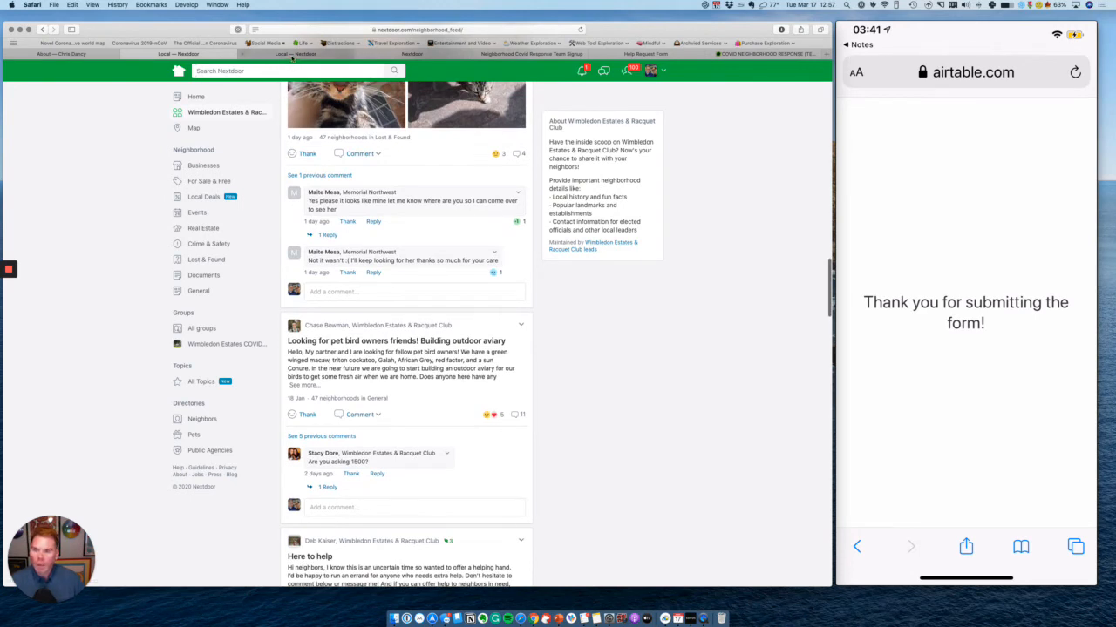
Scroll the Nextdoor feed before returning to the Airtable Neighbors grid.
scroll(down, 3)
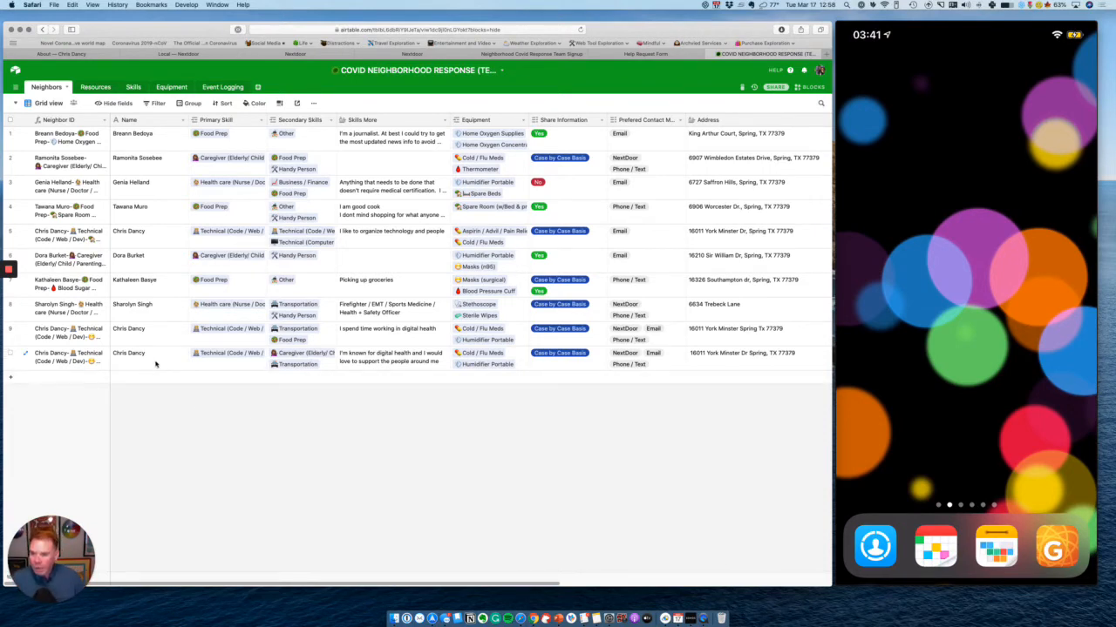
Review the newest volunteer record's name and sharing preference, then list the Neighbors views.
click(148, 358)
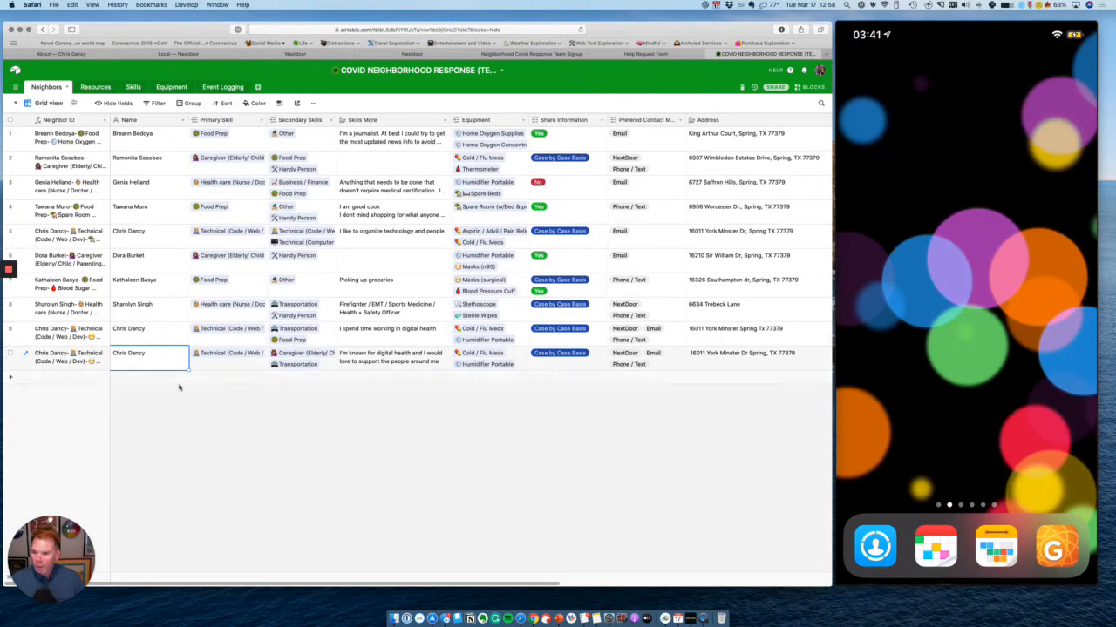
click(393, 358)
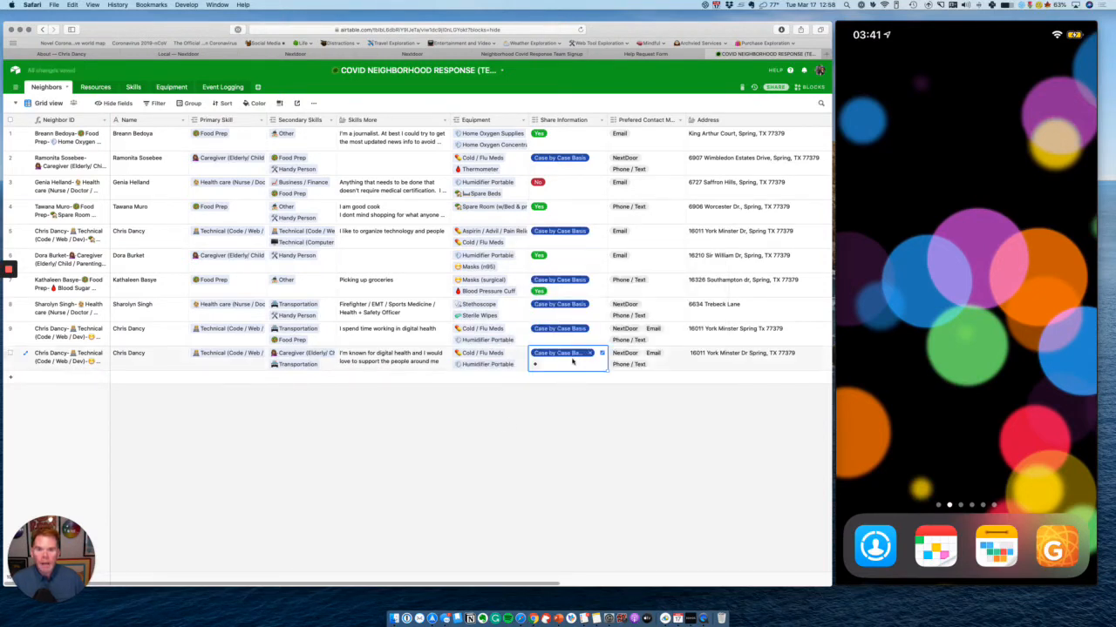
click(538, 425)
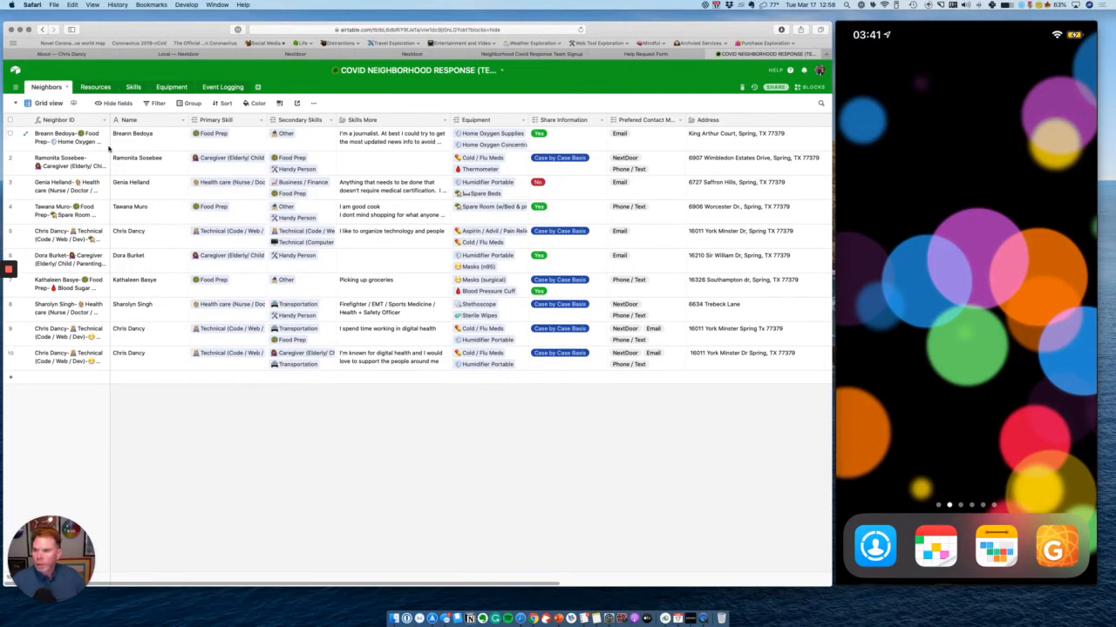
click(48, 87)
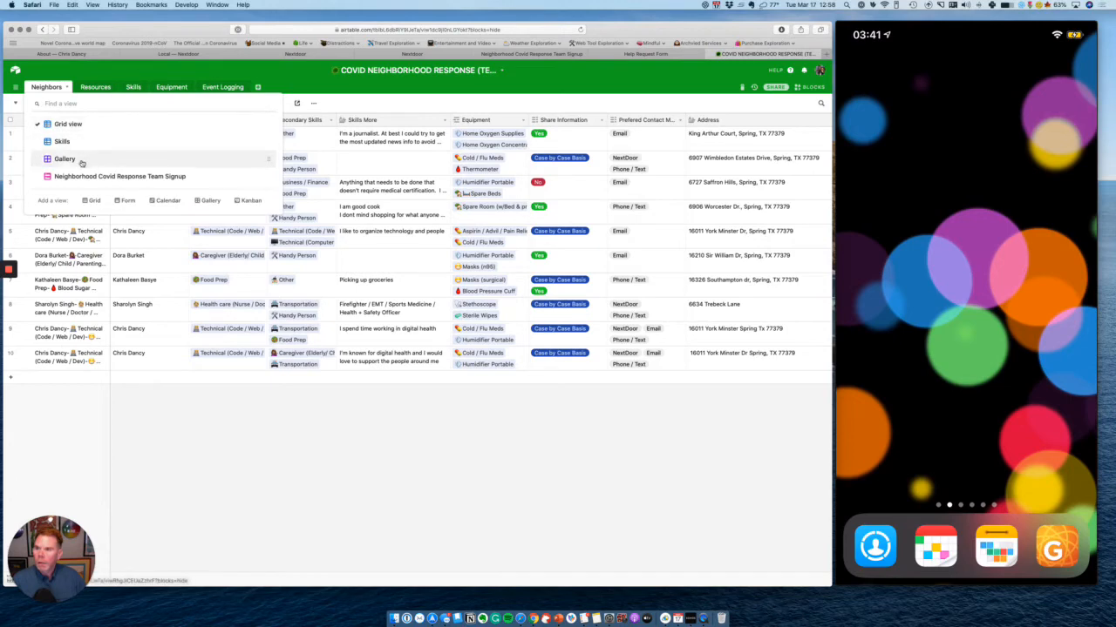
click(120, 176)
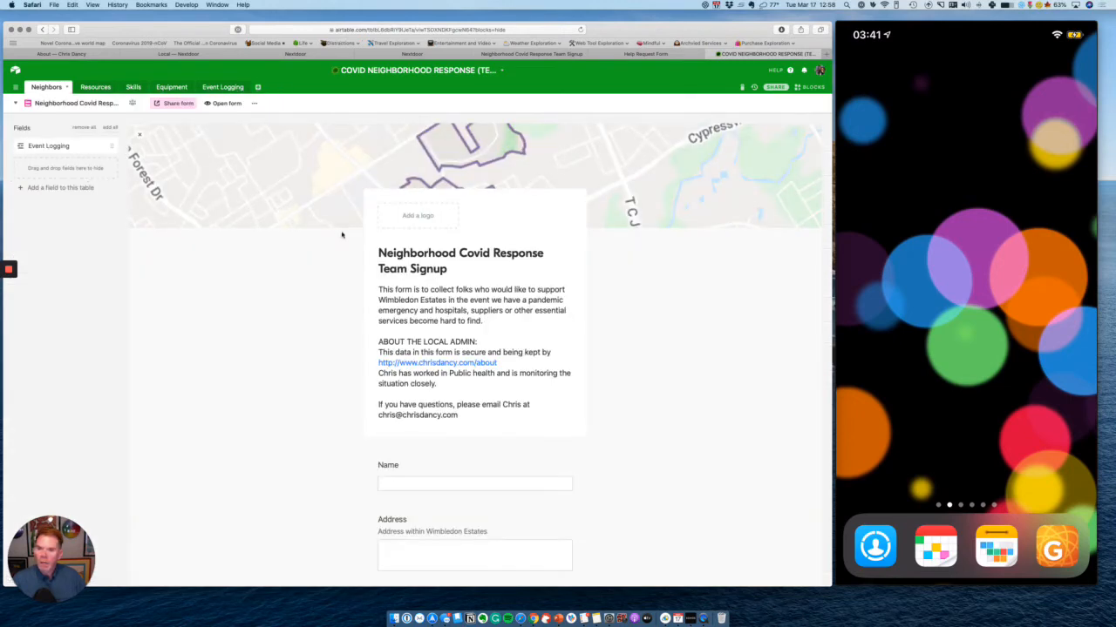
scroll(down, 3)
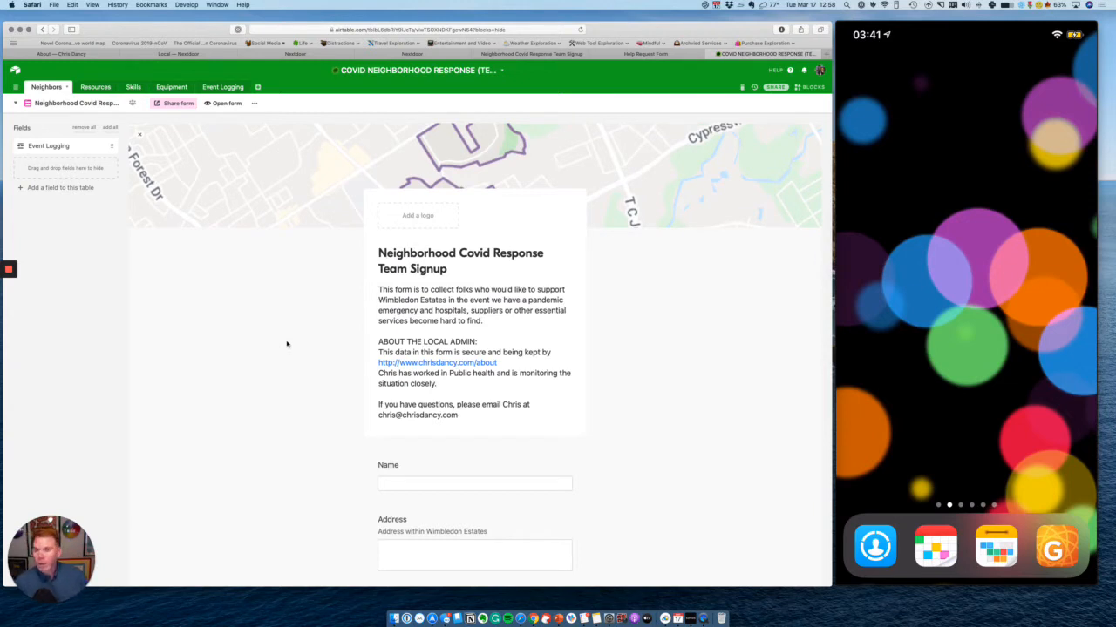
click(75, 103)
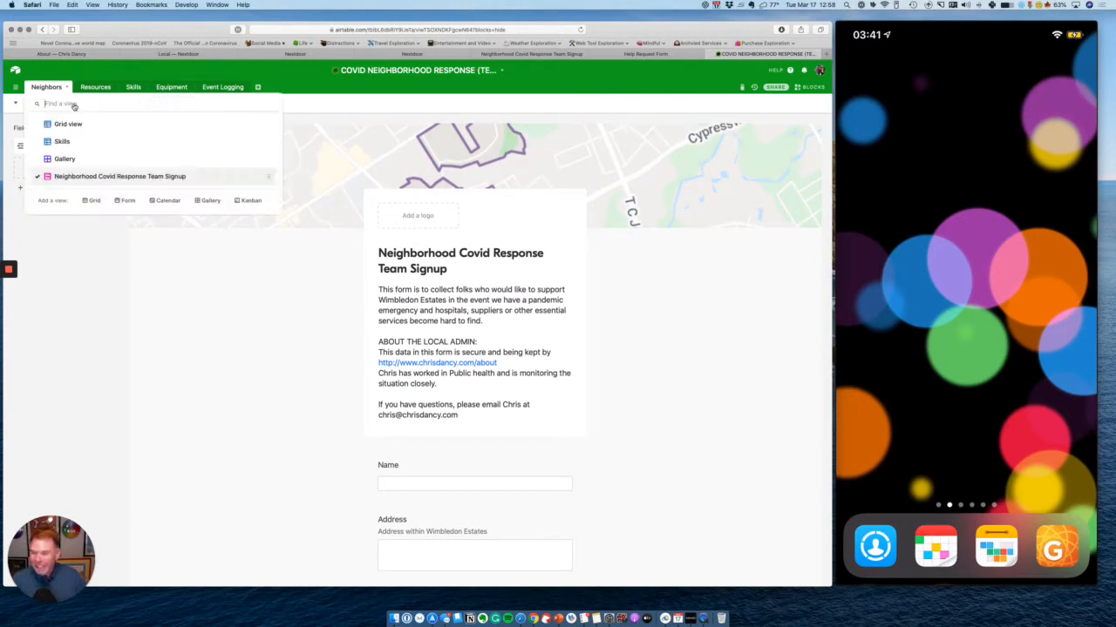
click(68, 124)
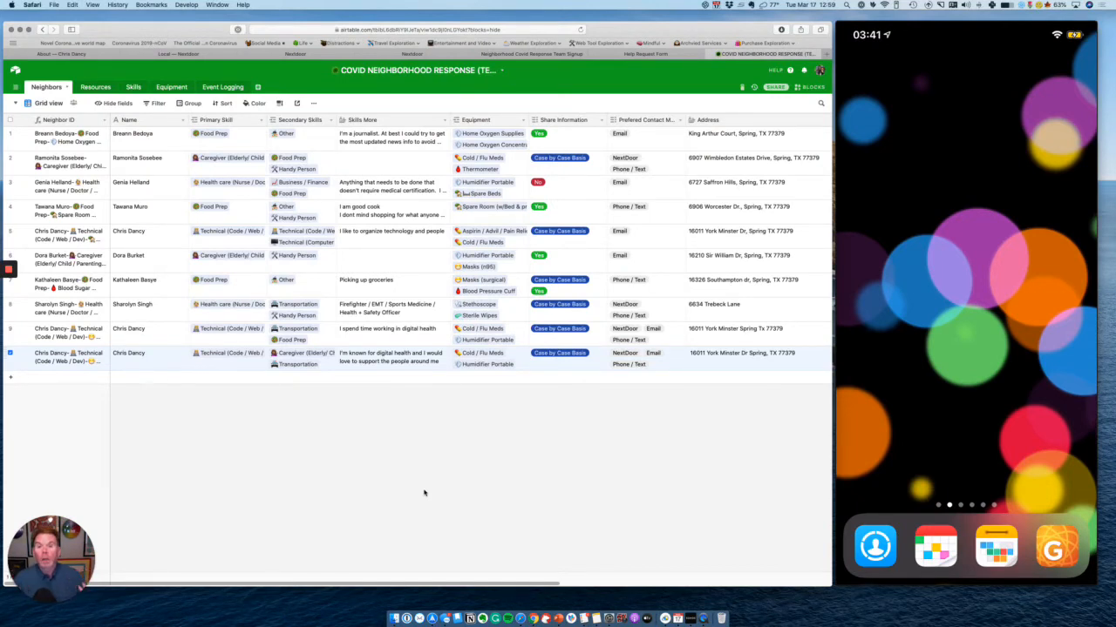
mouse_move(275, 366)
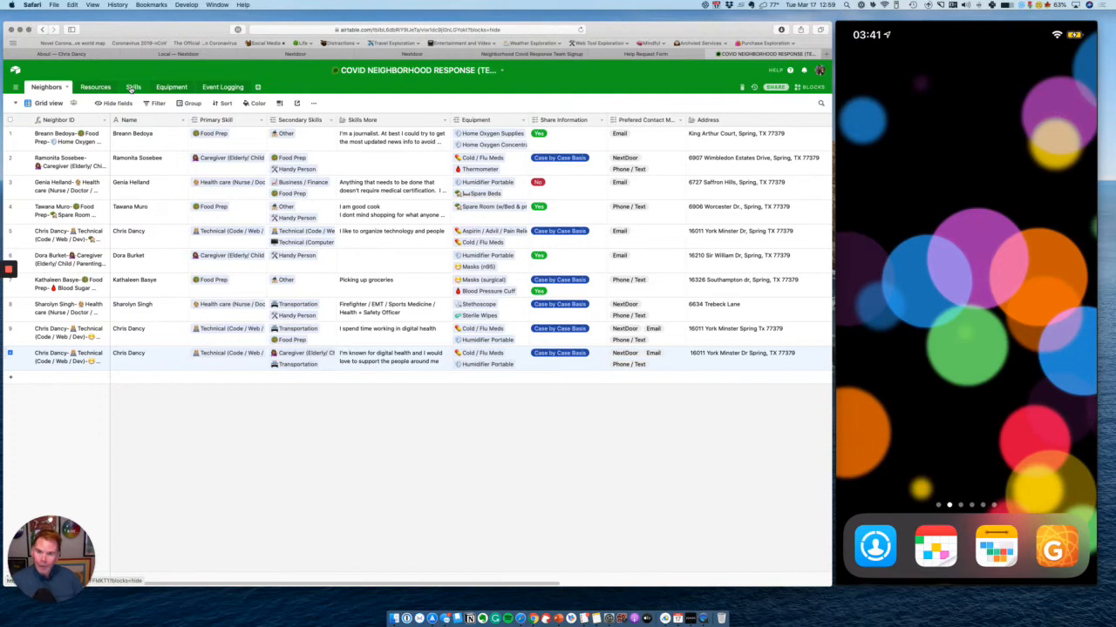
Show the Skills table in Grid view with neighbors linked to each profession.
click(132, 86)
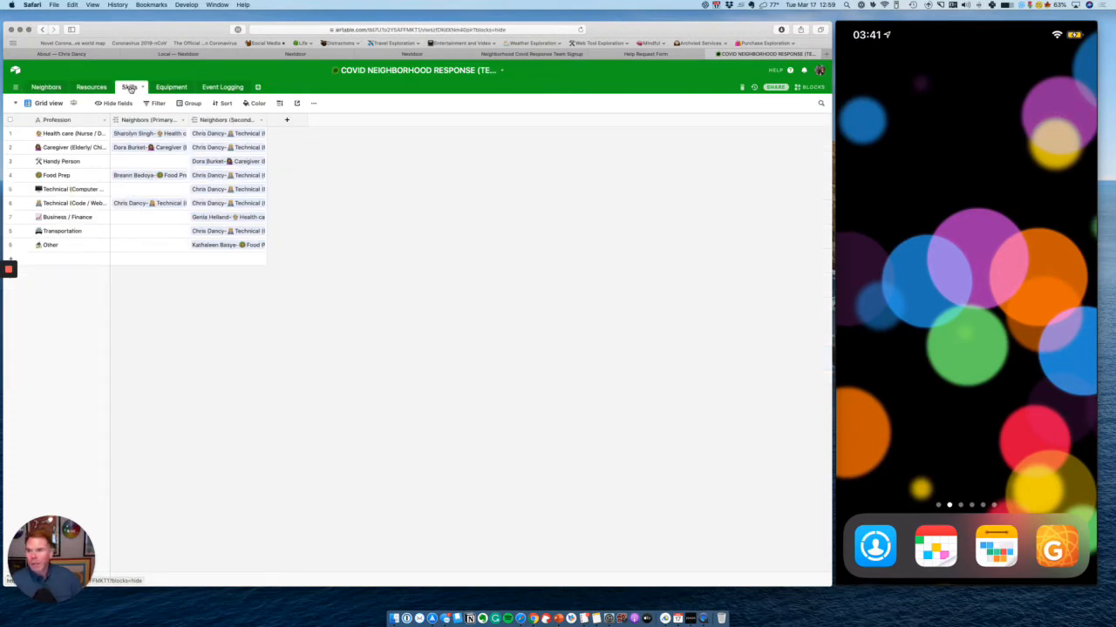
click(49, 103)
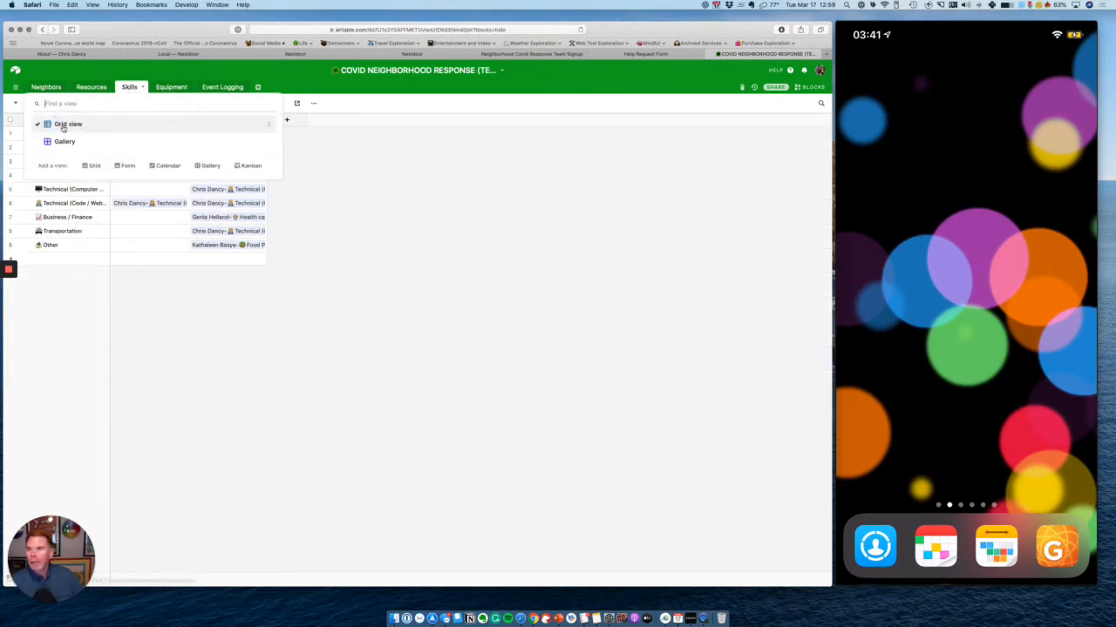
click(65, 141)
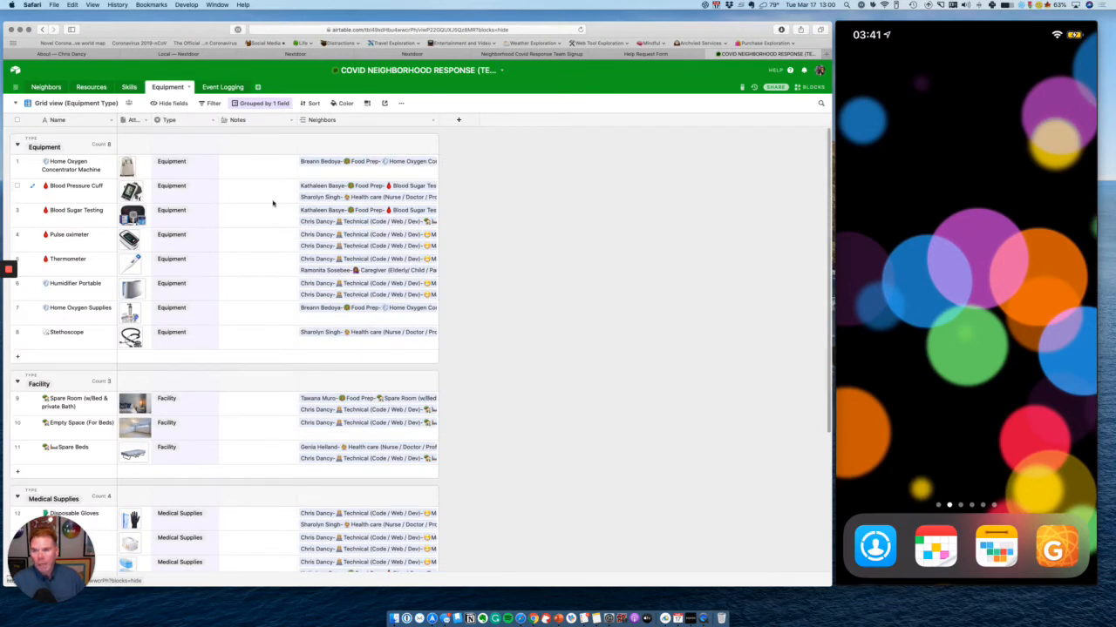
Switch the Equipment table to the Gallery view of item cards.
scroll(down, 3)
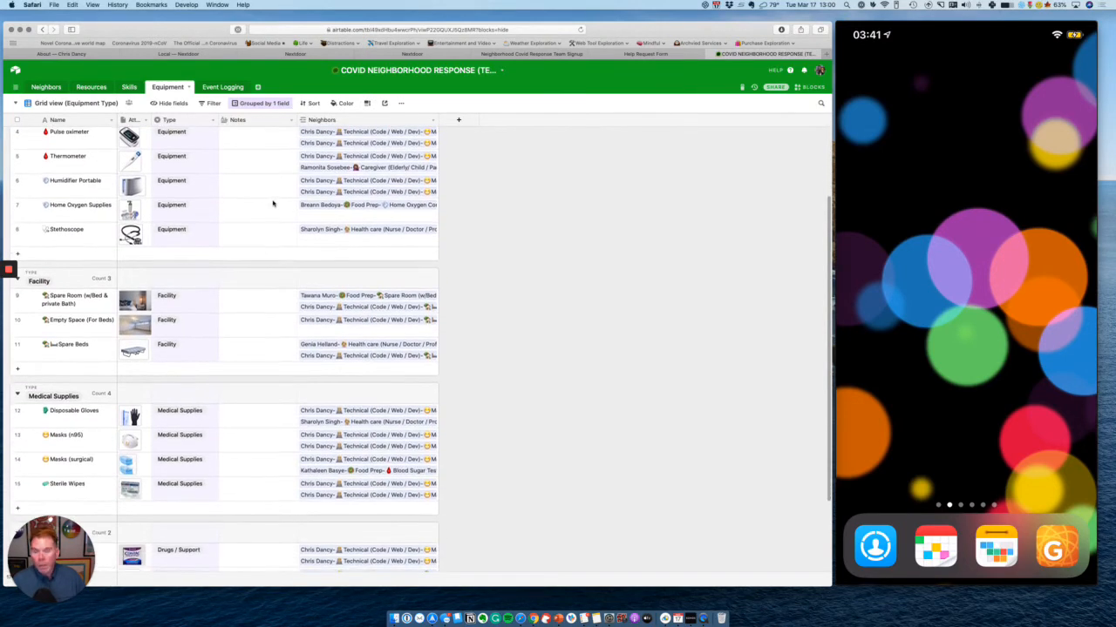
scroll(down, 3)
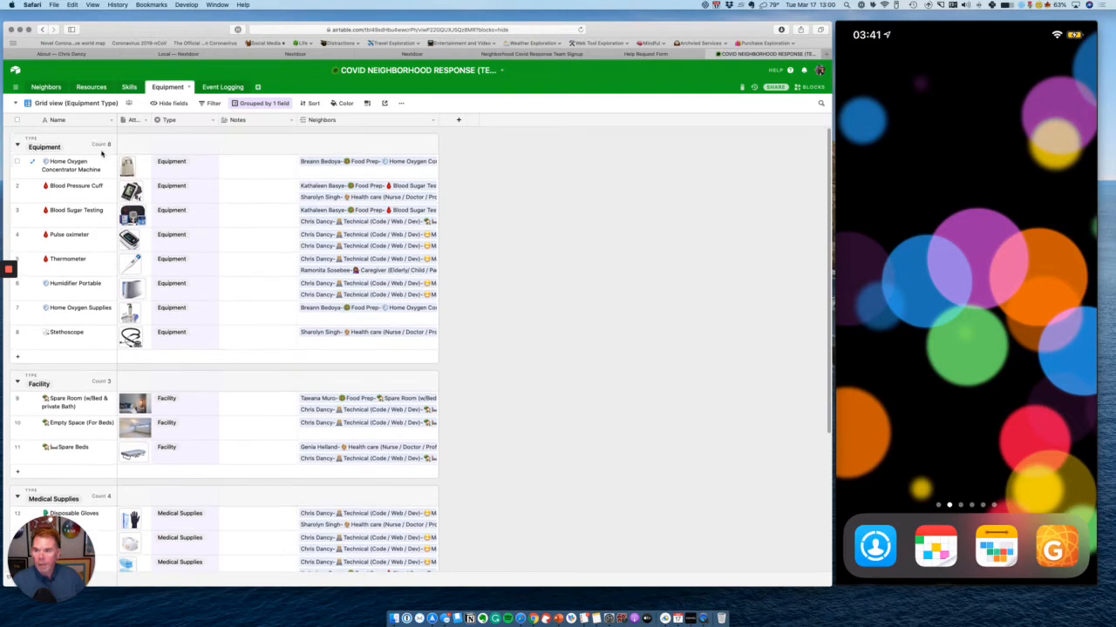
click(74, 103)
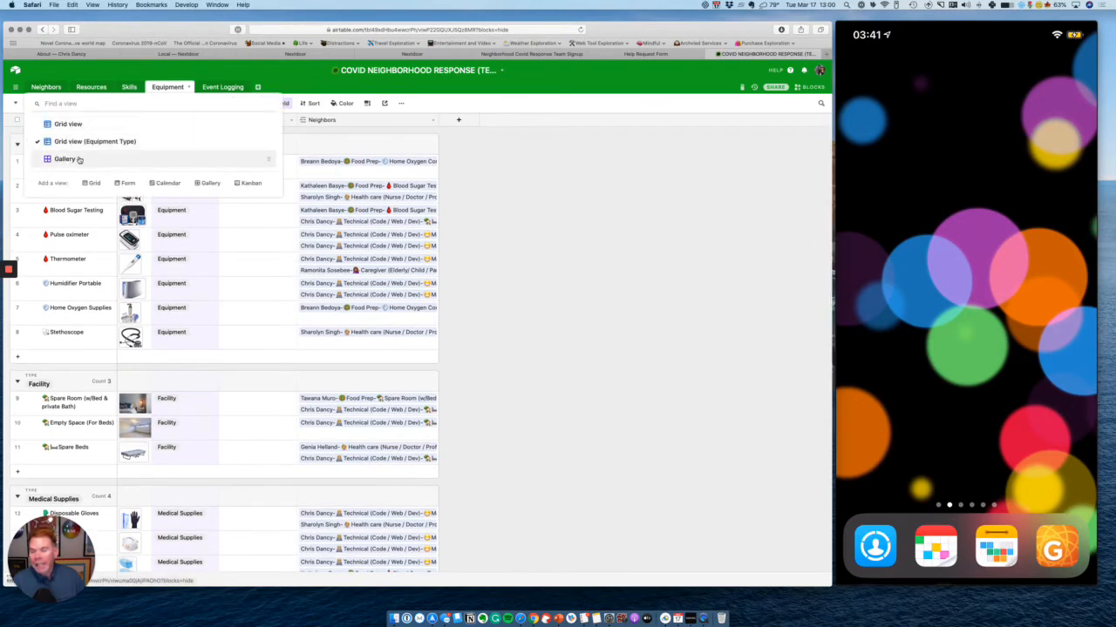
click(65, 158)
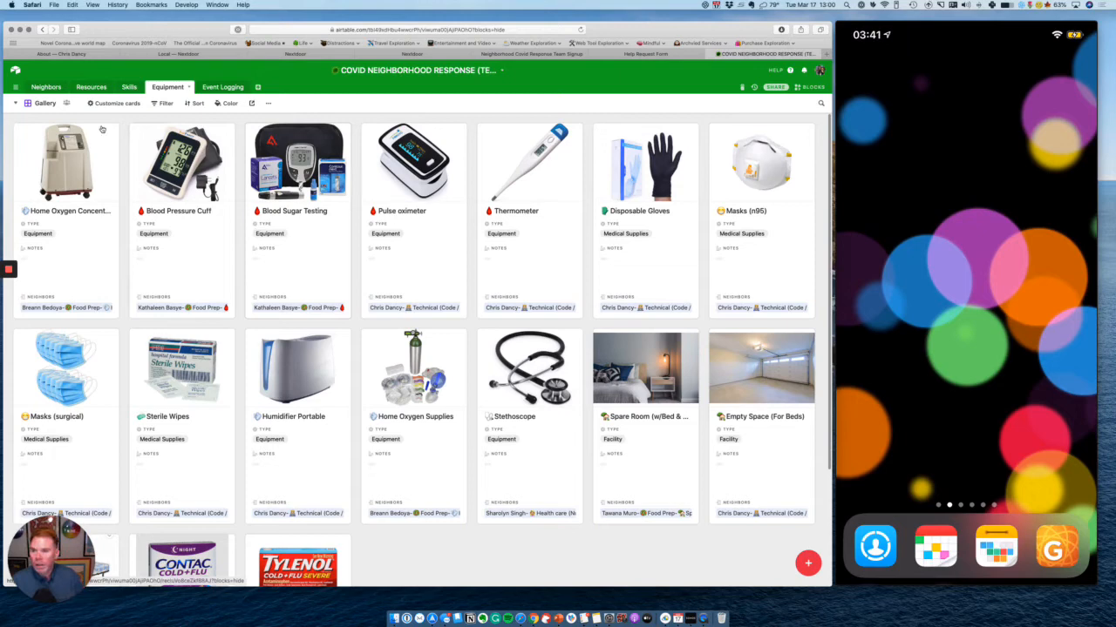
Switch Equipment to the plain grid and insert a new blank record below Spare Beds.
click(43, 103)
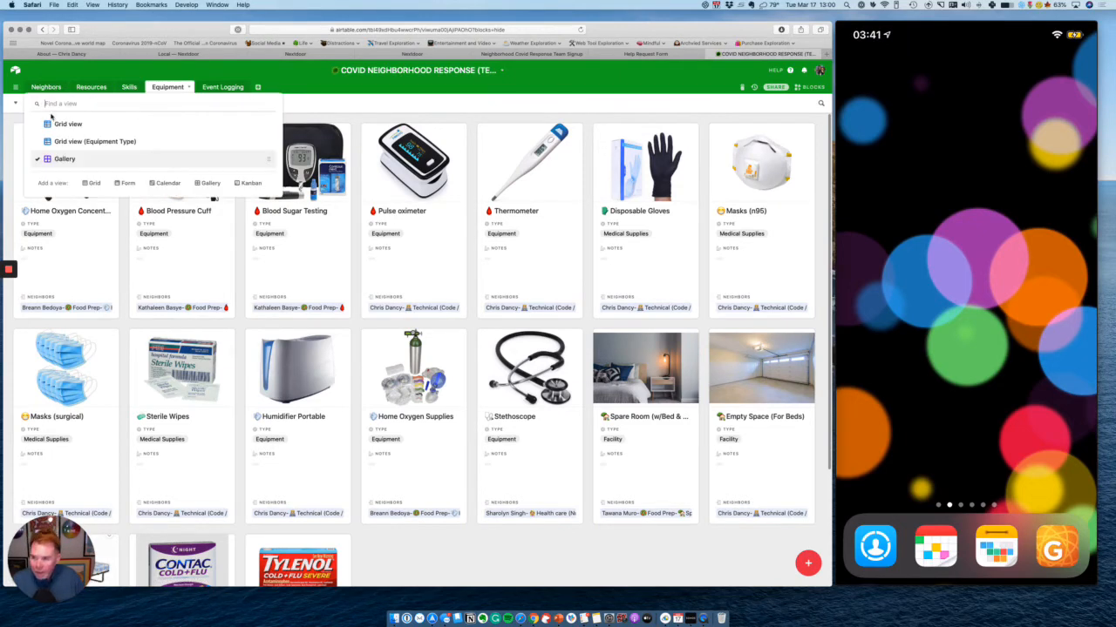
click(68, 123)
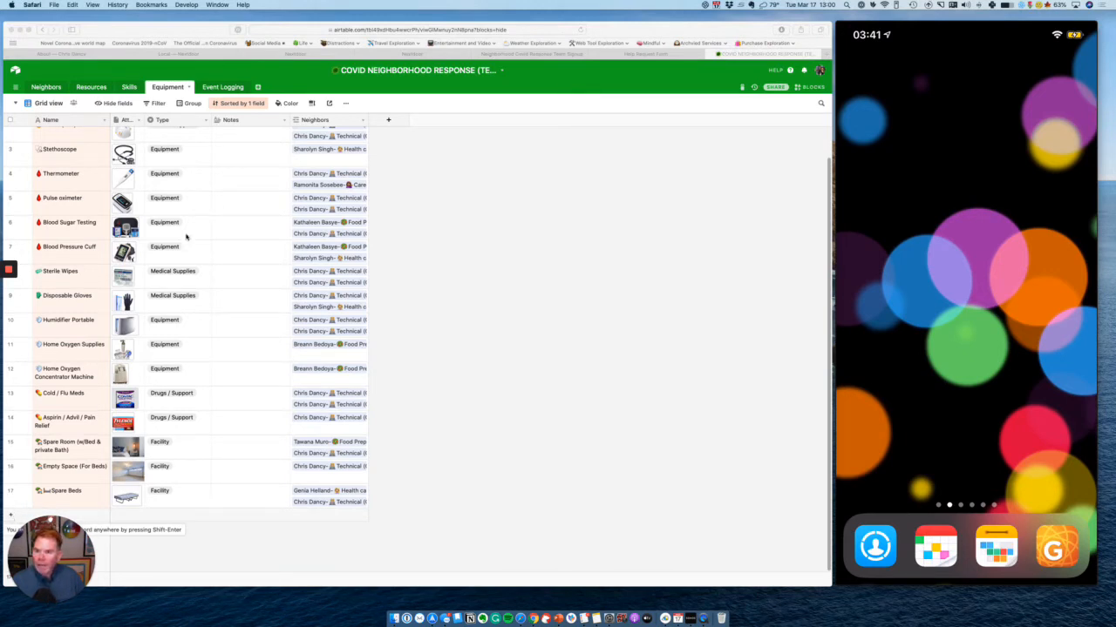
right_click(249, 495)
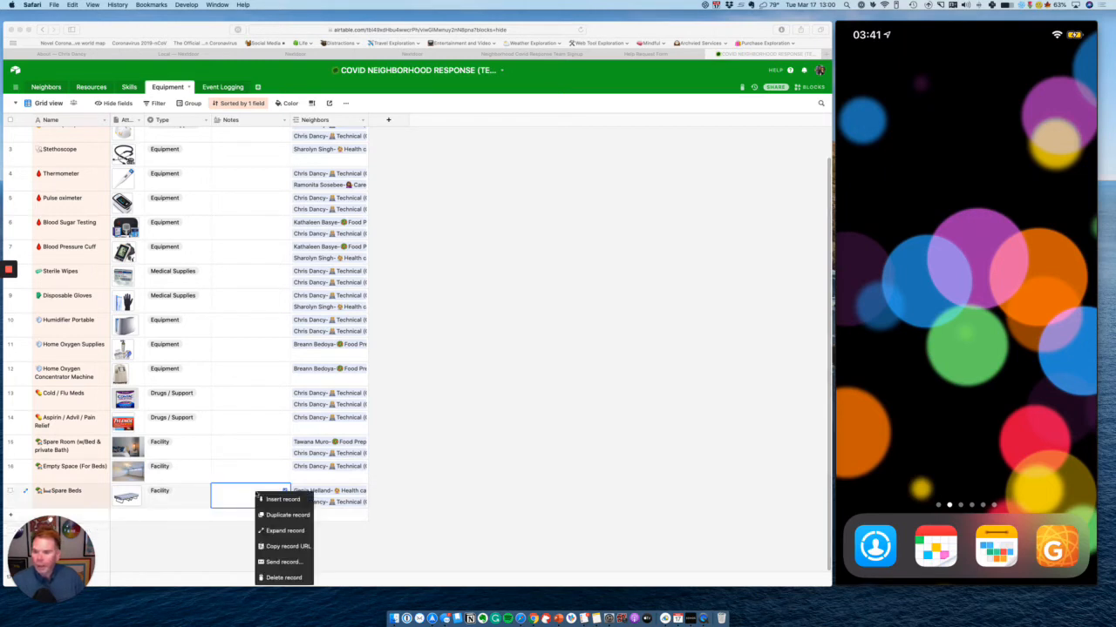
click(281, 500)
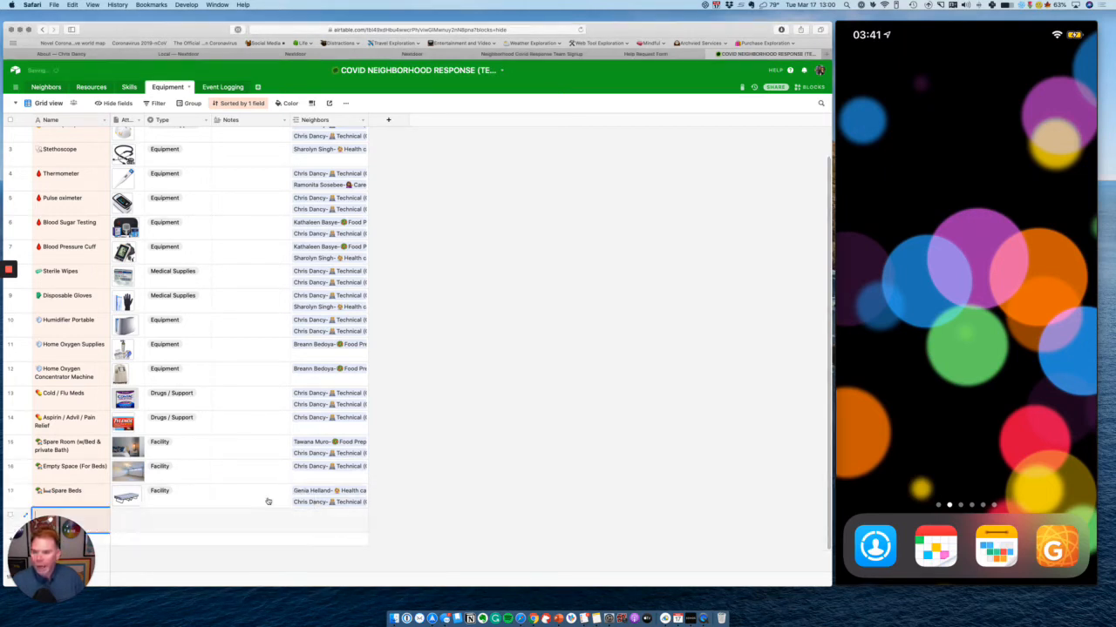
Set the new record's type to Drugs / Support and name it Vick Vapor.
click(178, 521)
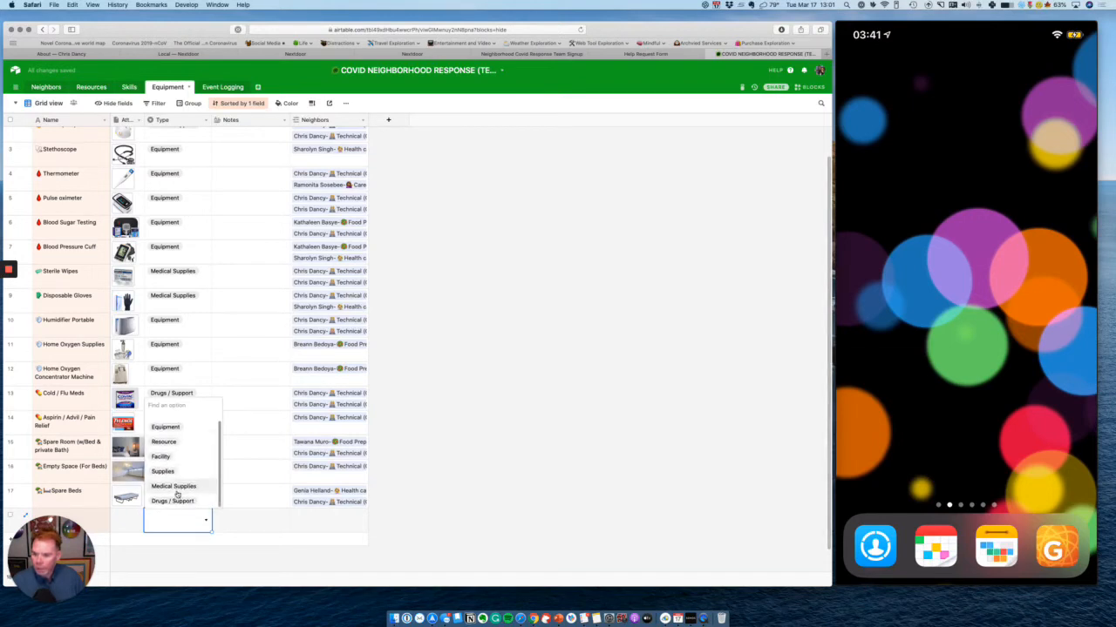
click(160, 457)
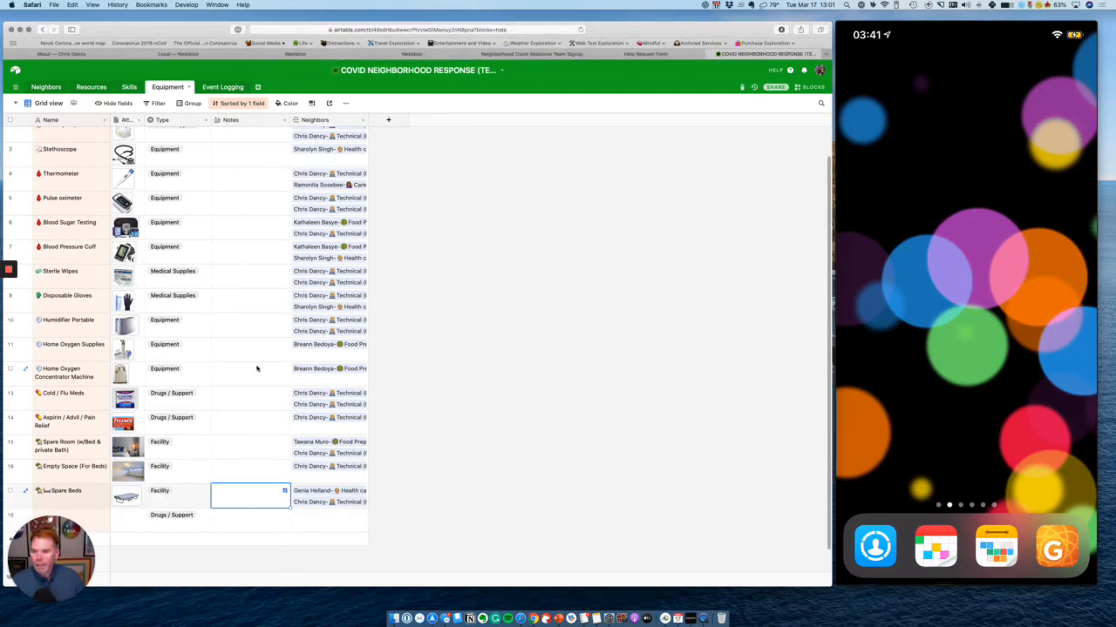
scroll(down, 3)
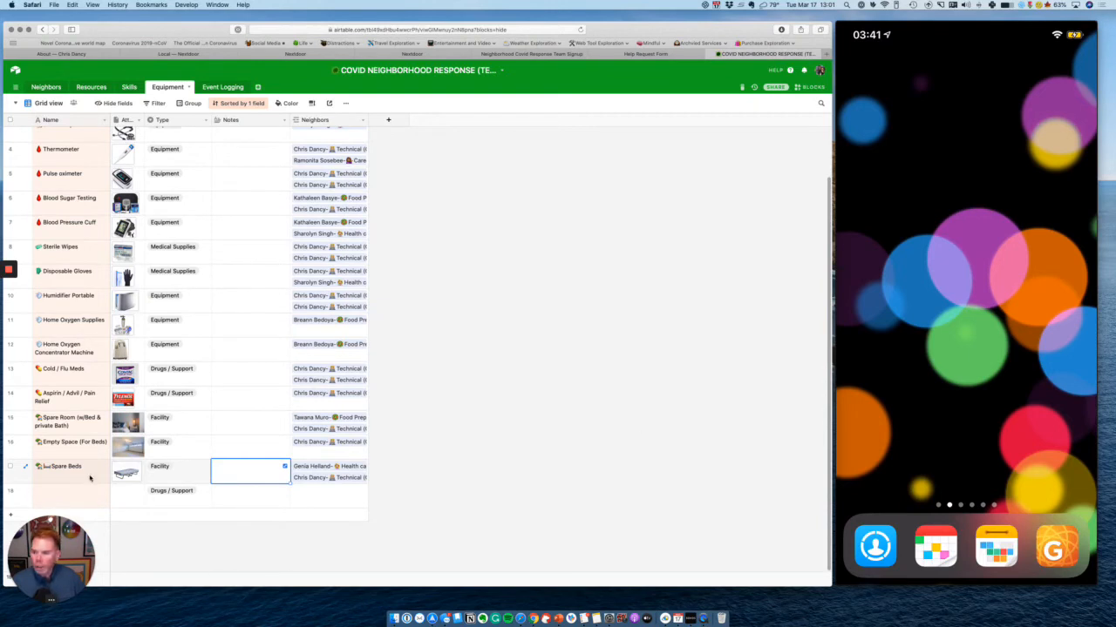
click(69, 490)
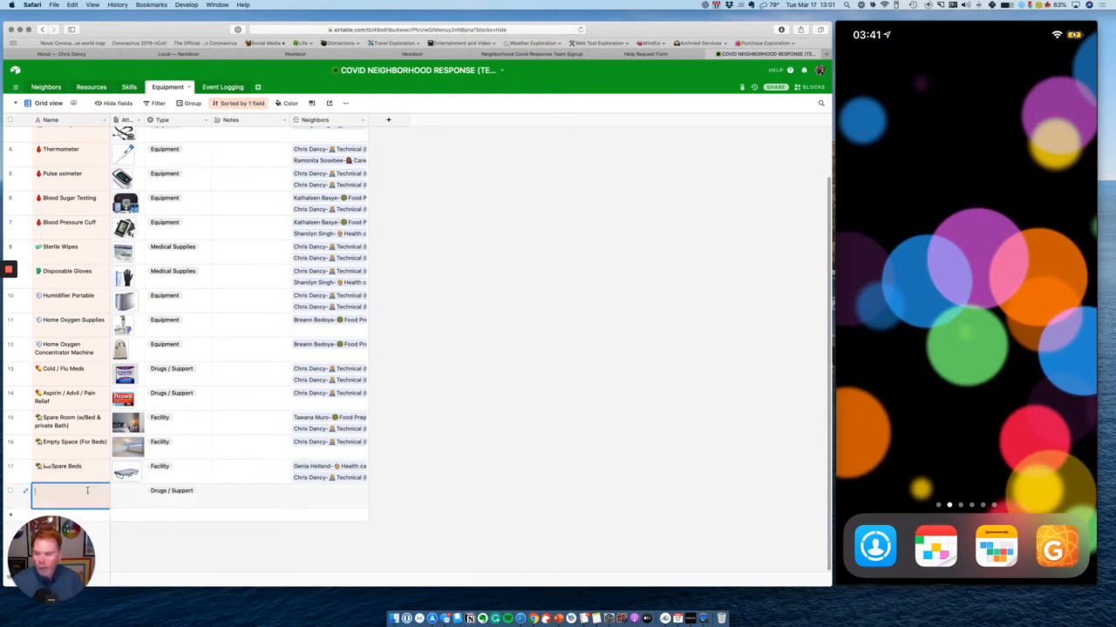
text(Vick Vapor)
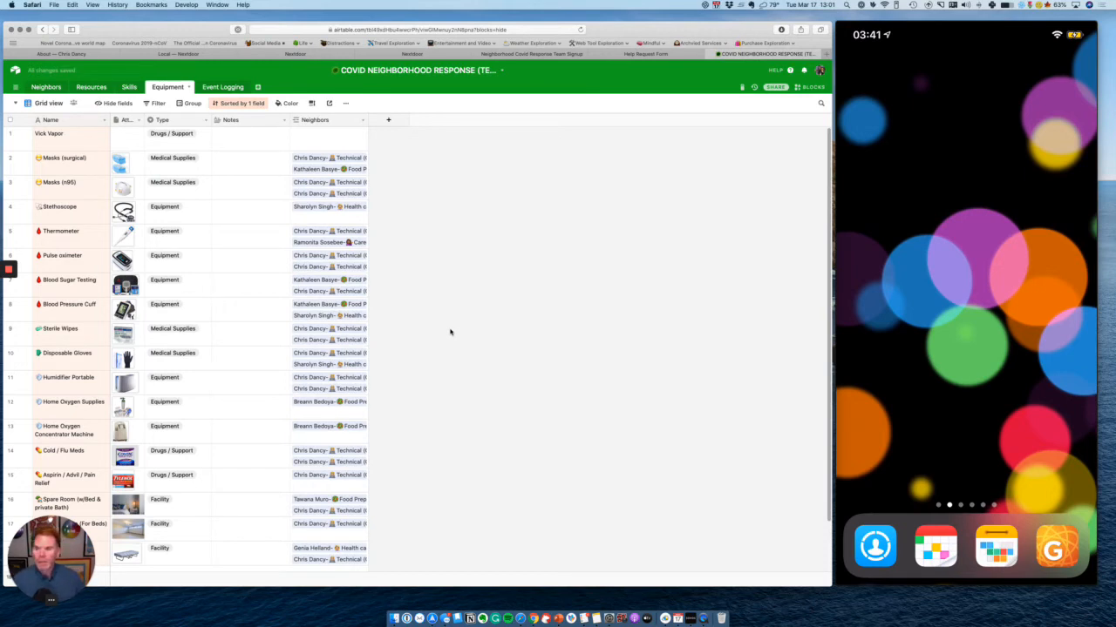
View Equipment as a gallery, then move to the Neighbors table.
click(49, 102)
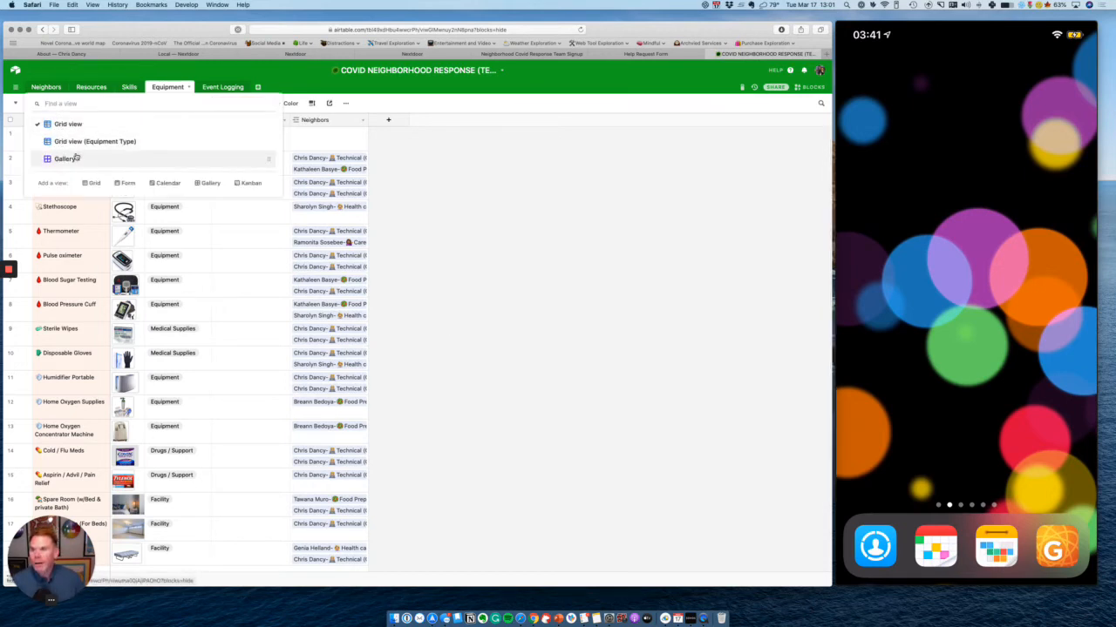
click(65, 158)
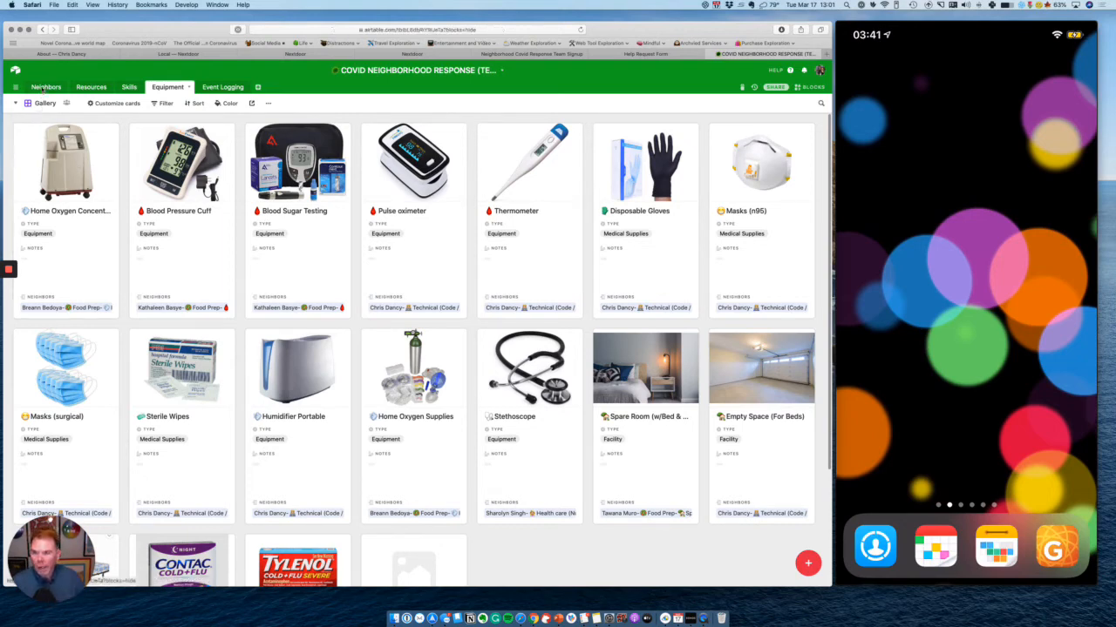
click(45, 86)
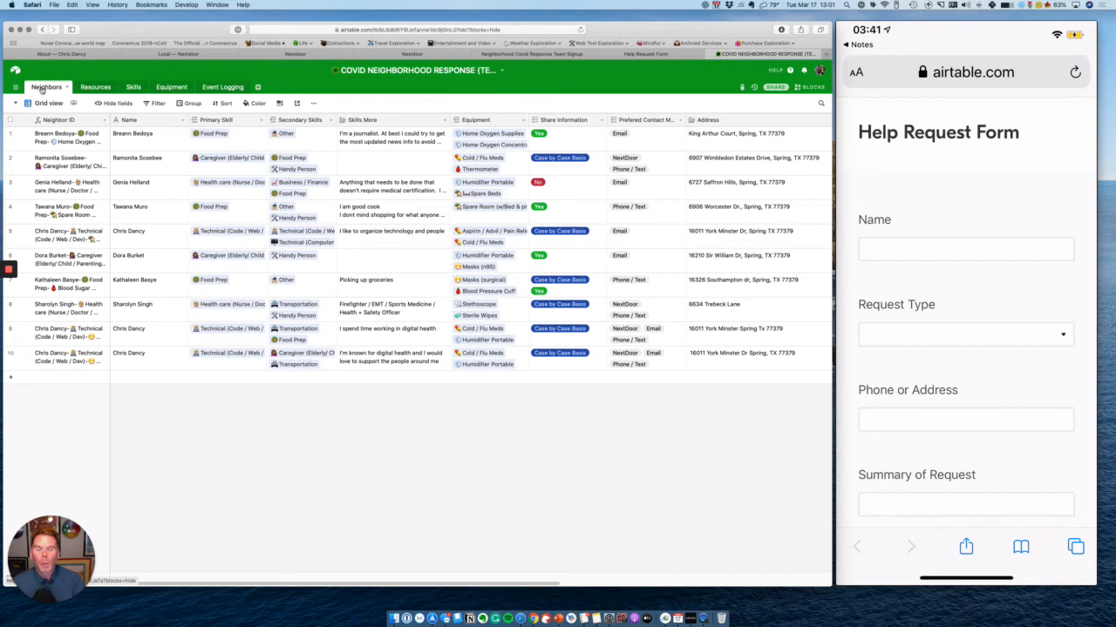
click(966, 248)
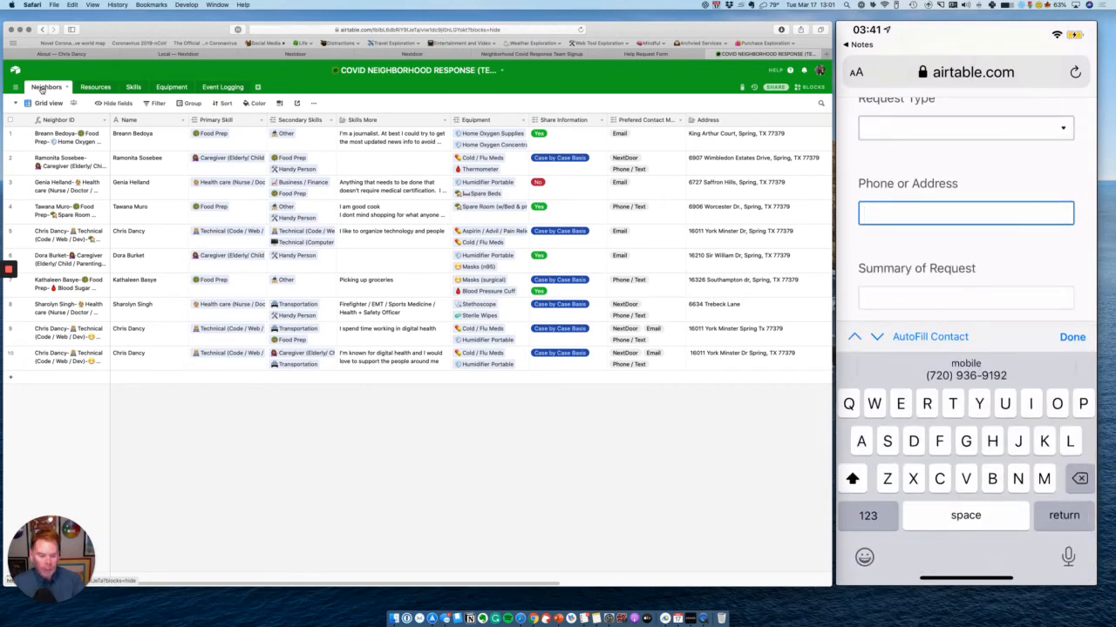
click(1072, 336)
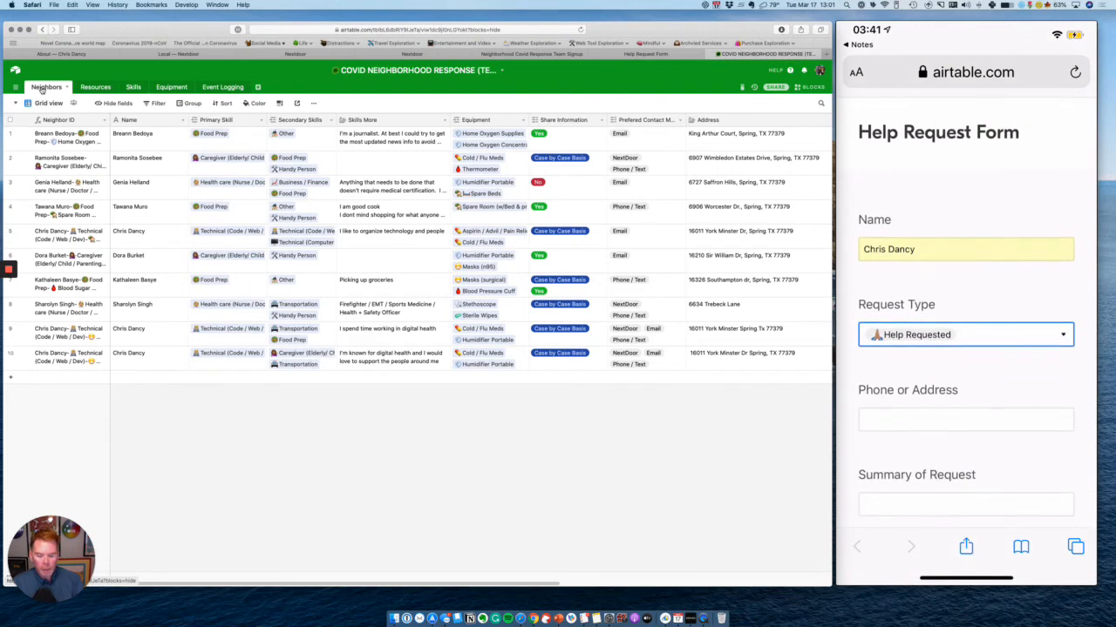
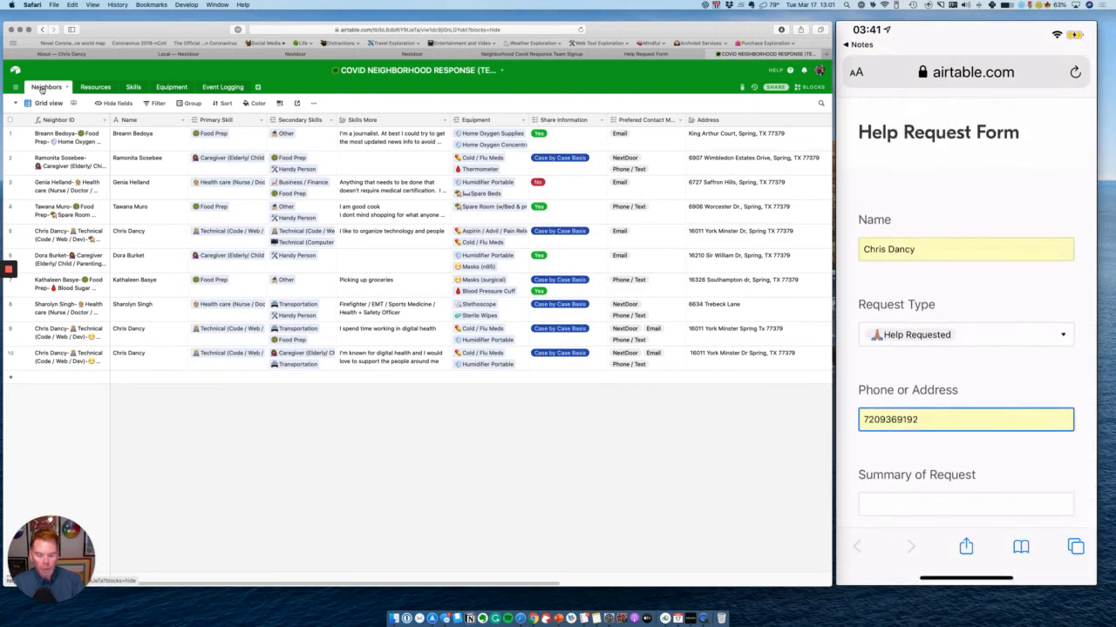
scroll(down, 3)
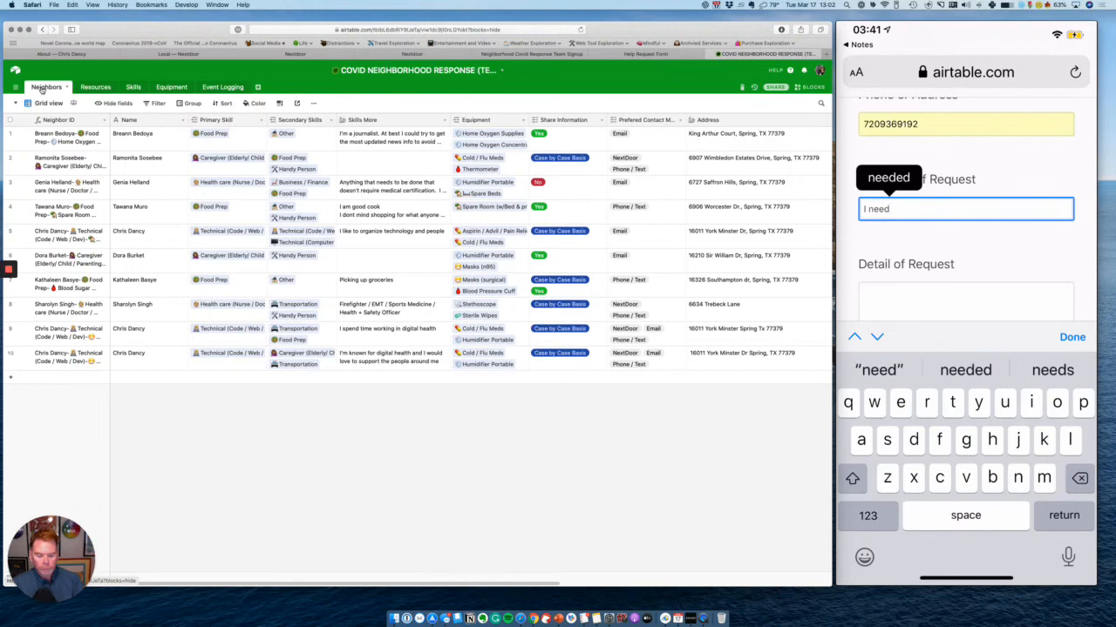
Request a thermometer with detail 'Mine is broke' and submit the help request.
click(1067, 557)
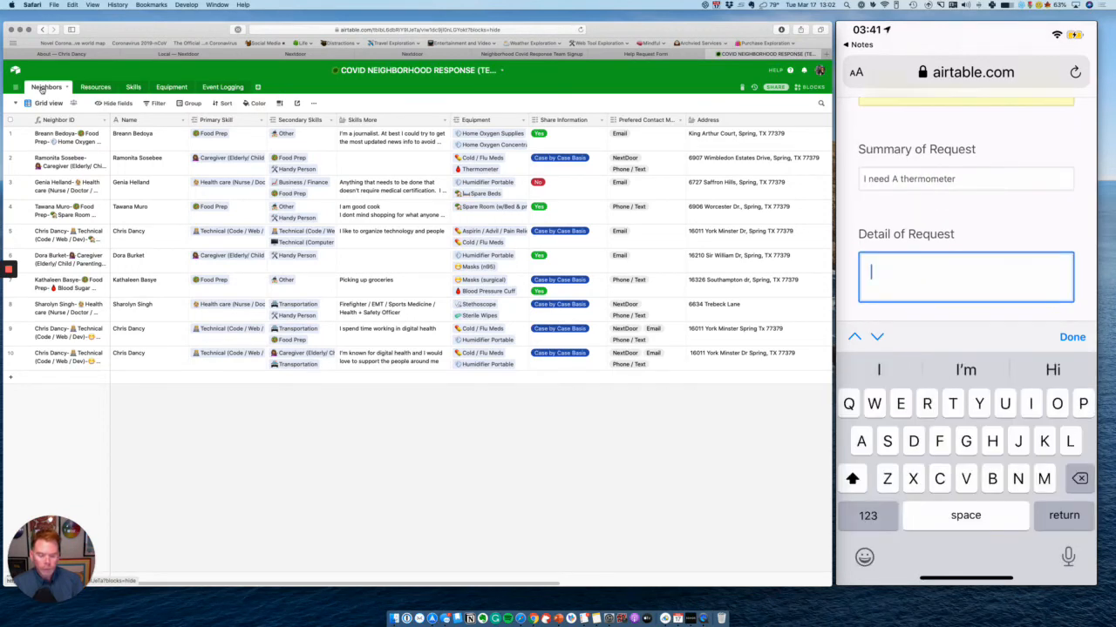
text(My)
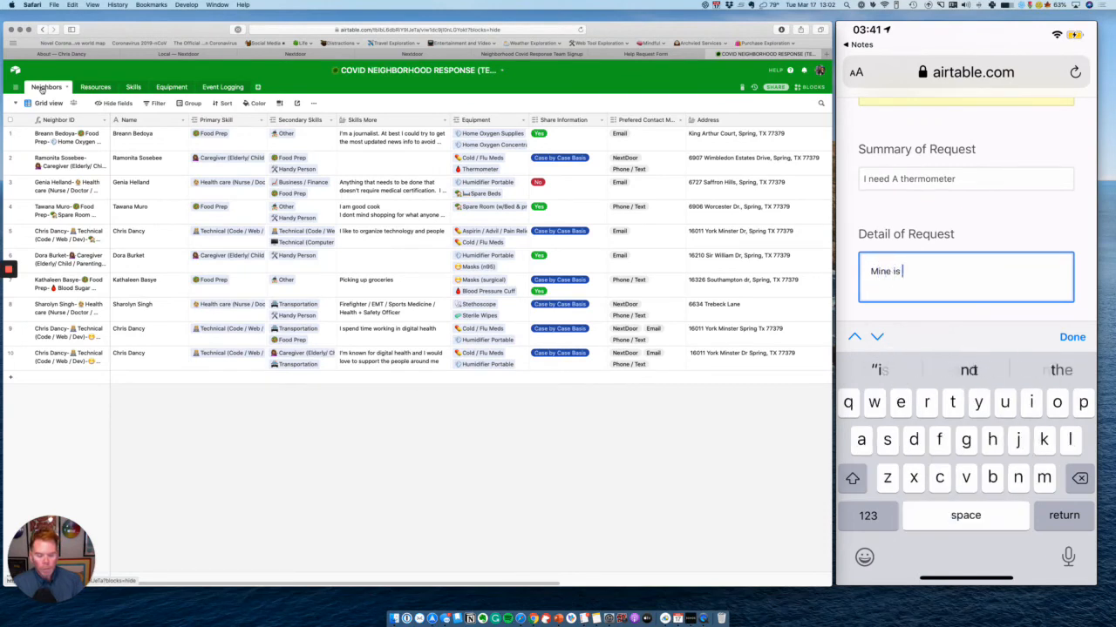
text(broke)
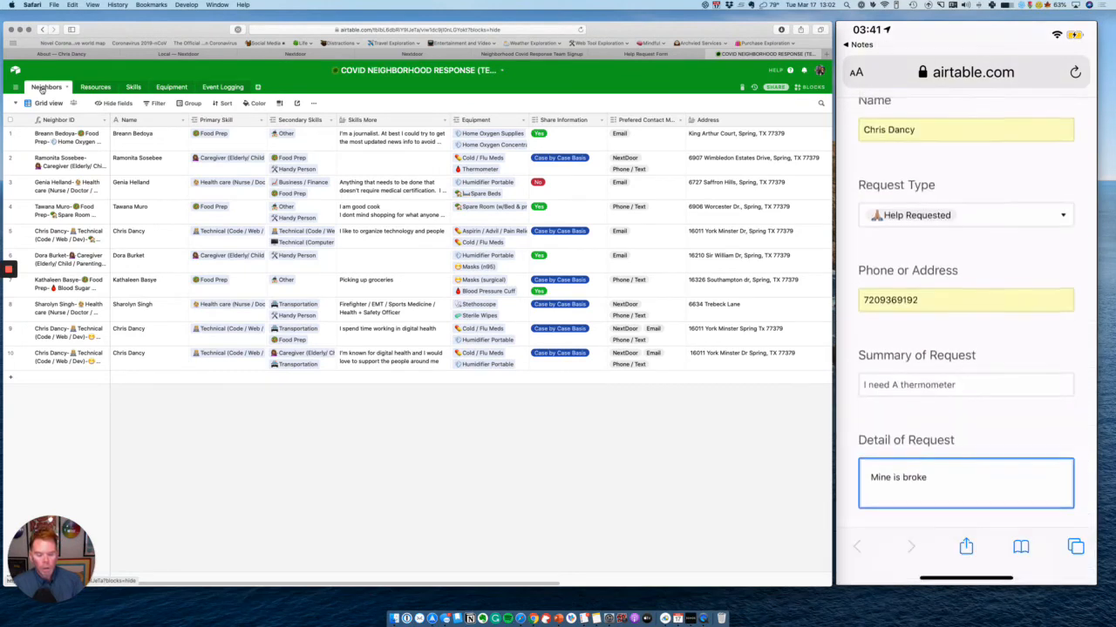
scroll(down, 3)
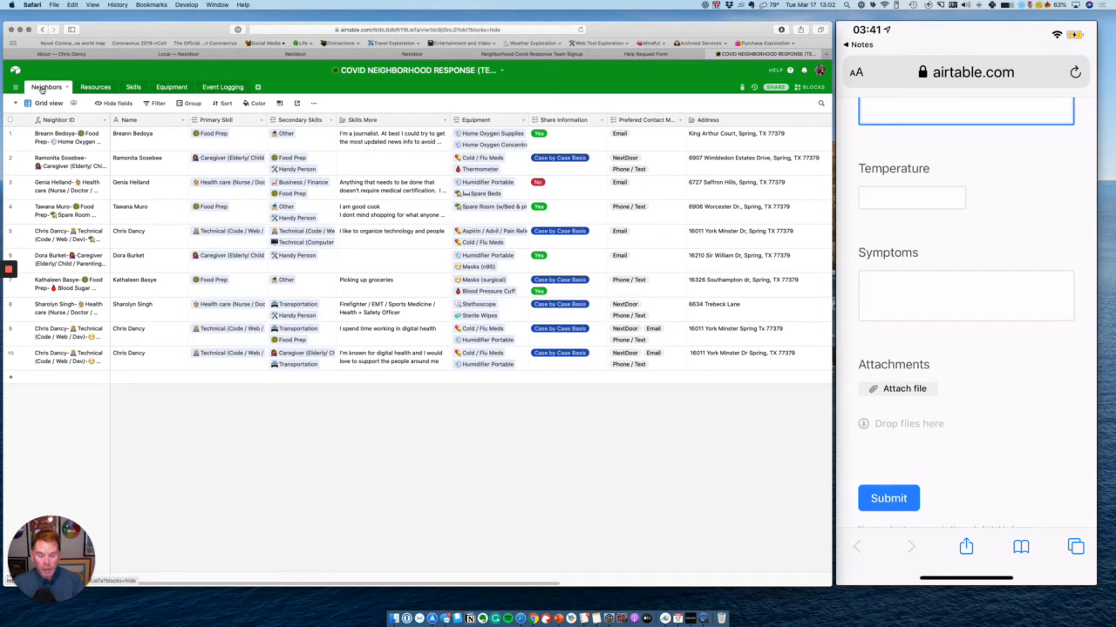
scroll(down, 3)
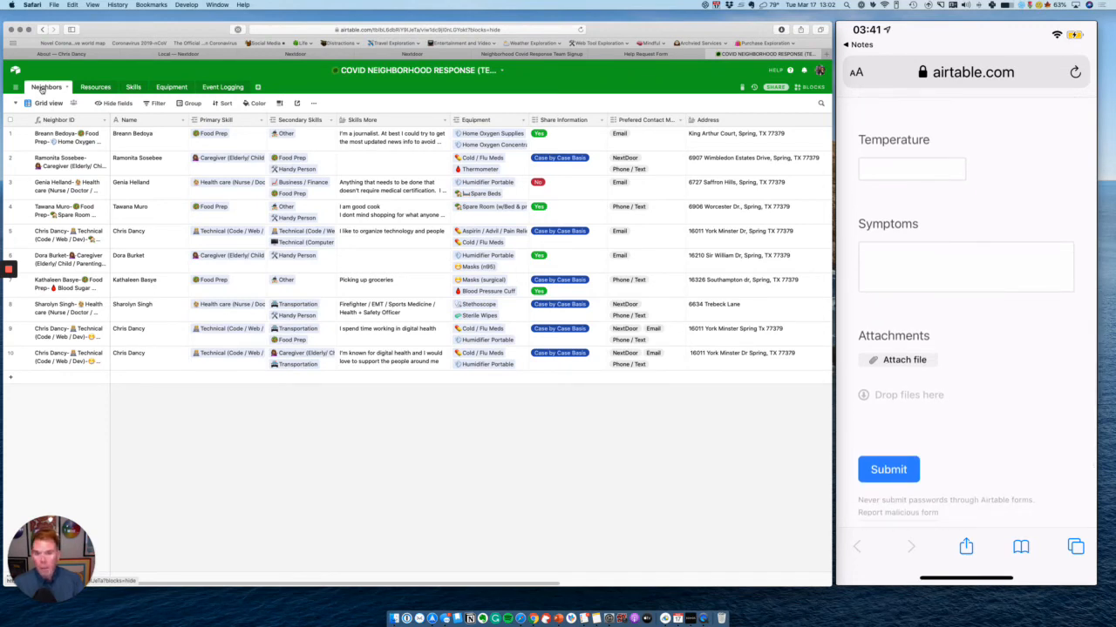
click(904, 360)
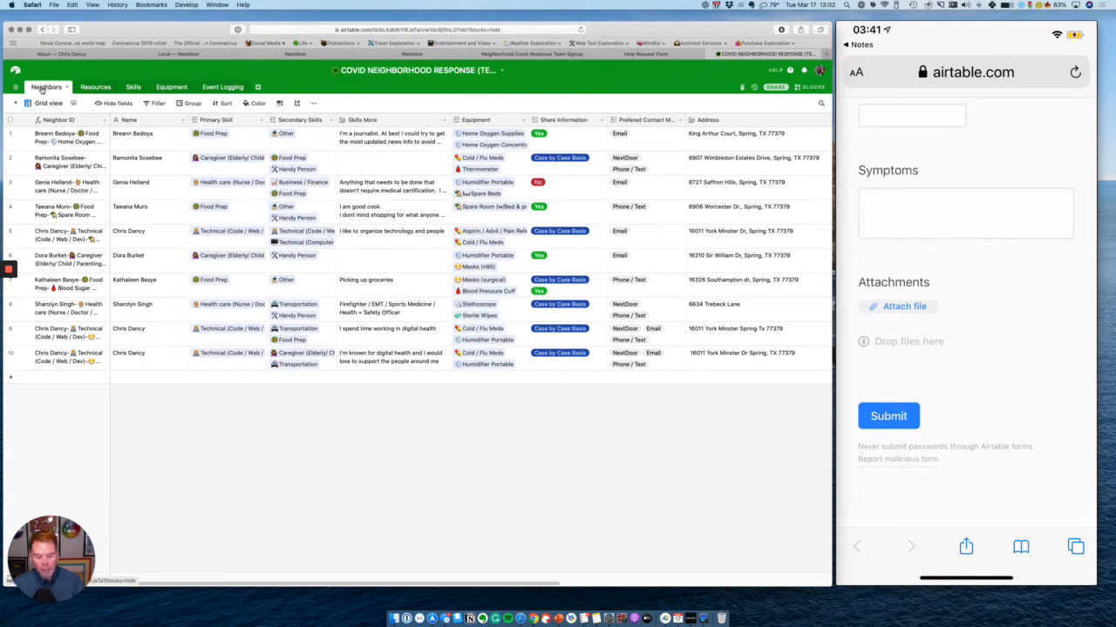
click(887, 415)
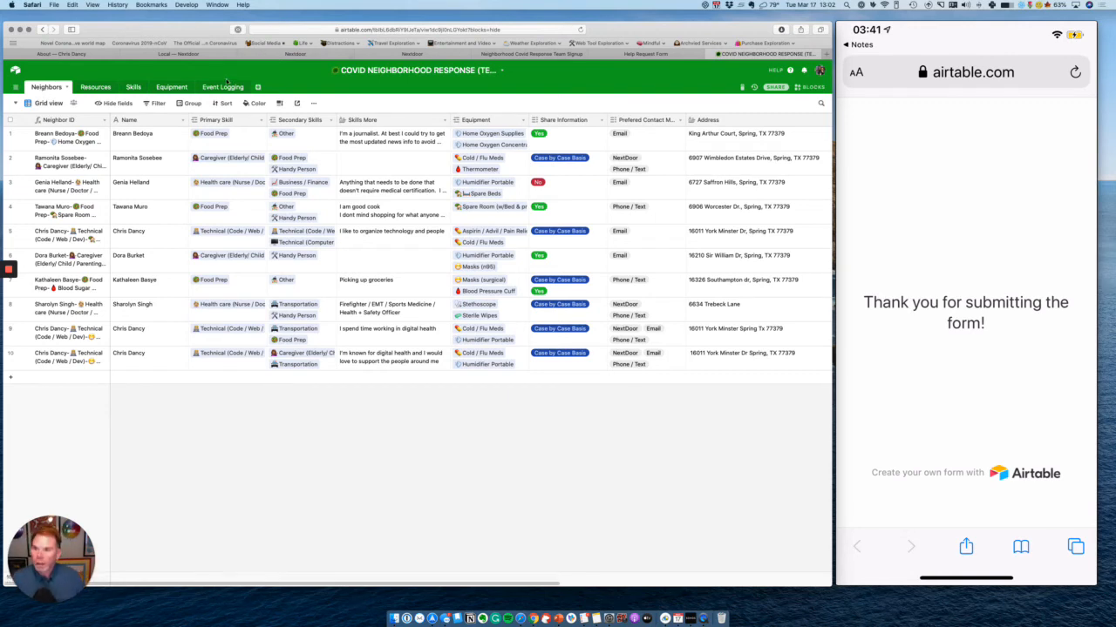
View the new thermometer request in Event Logging and start choosing who handles it.
click(219, 86)
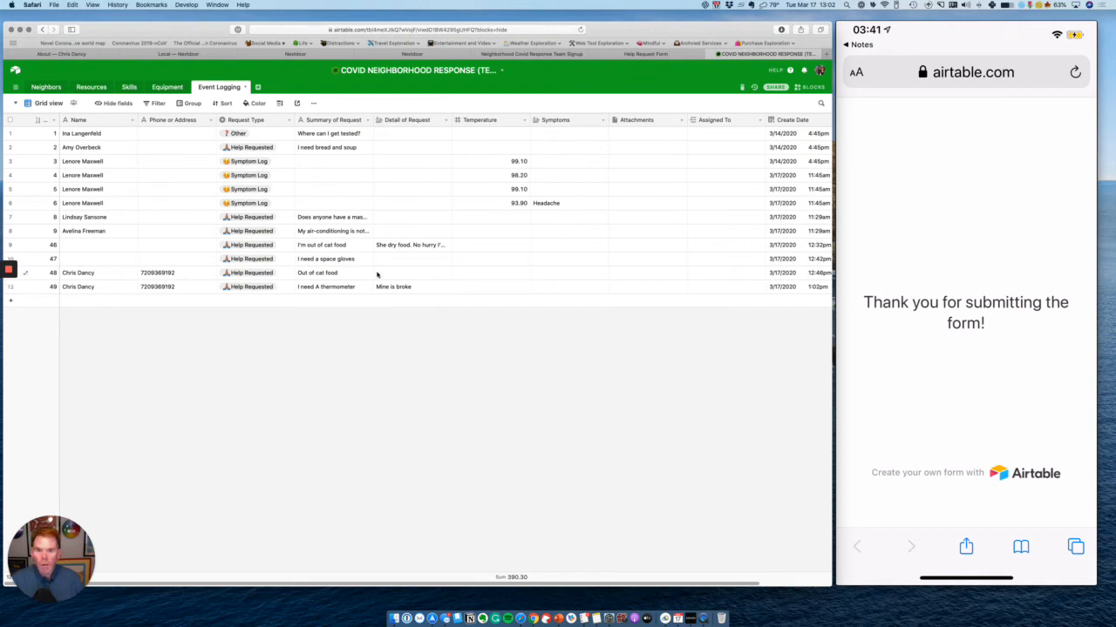
mouse_move(504, 282)
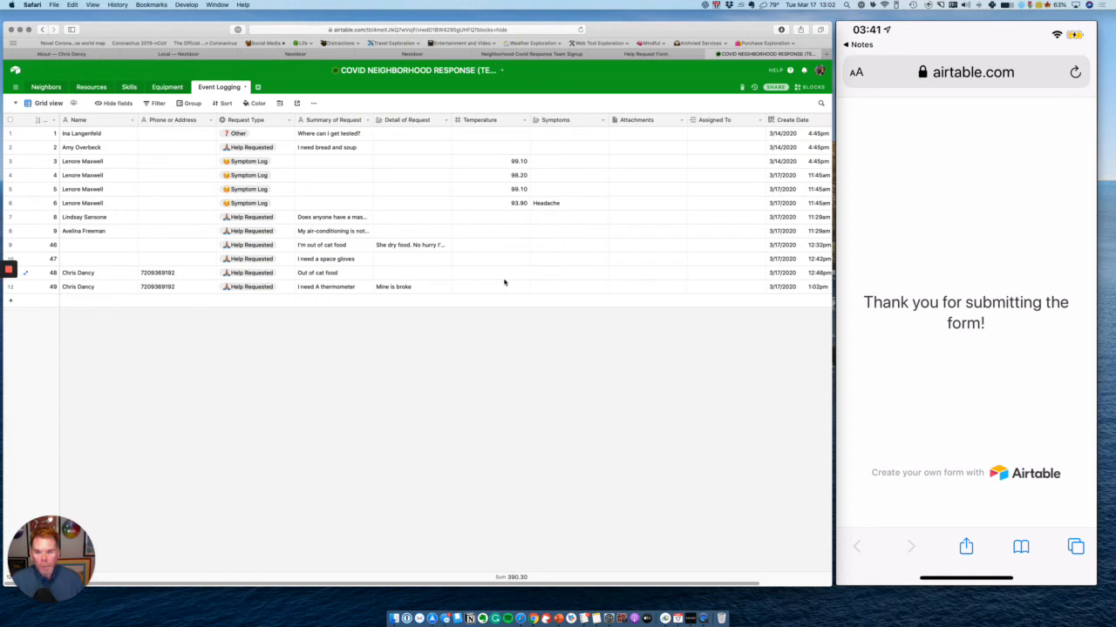
mouse_move(696, 284)
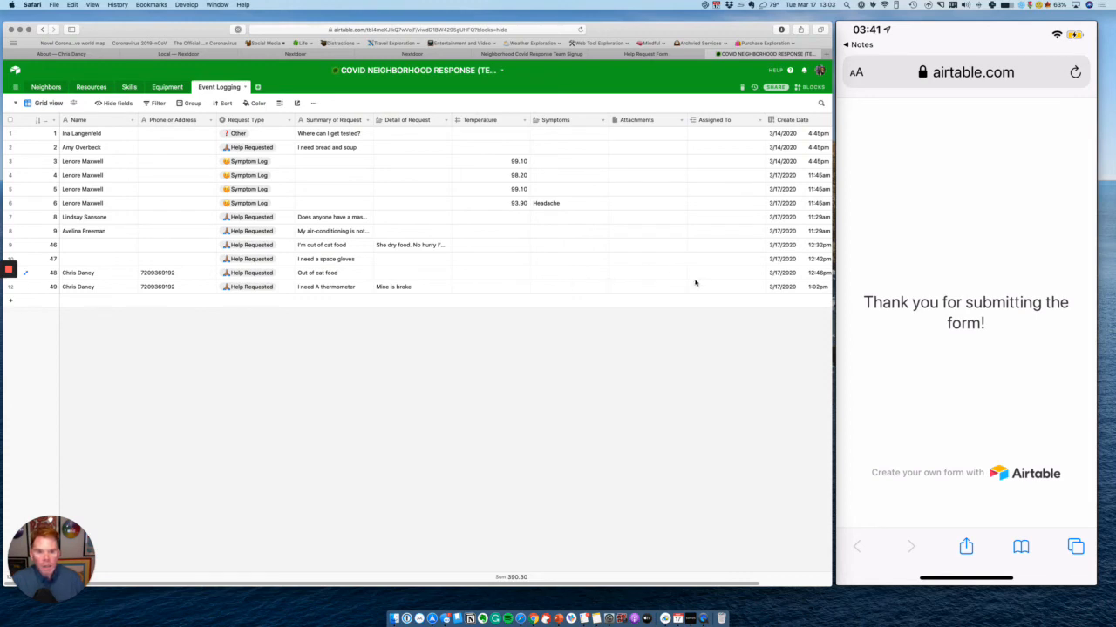
click(723, 286)
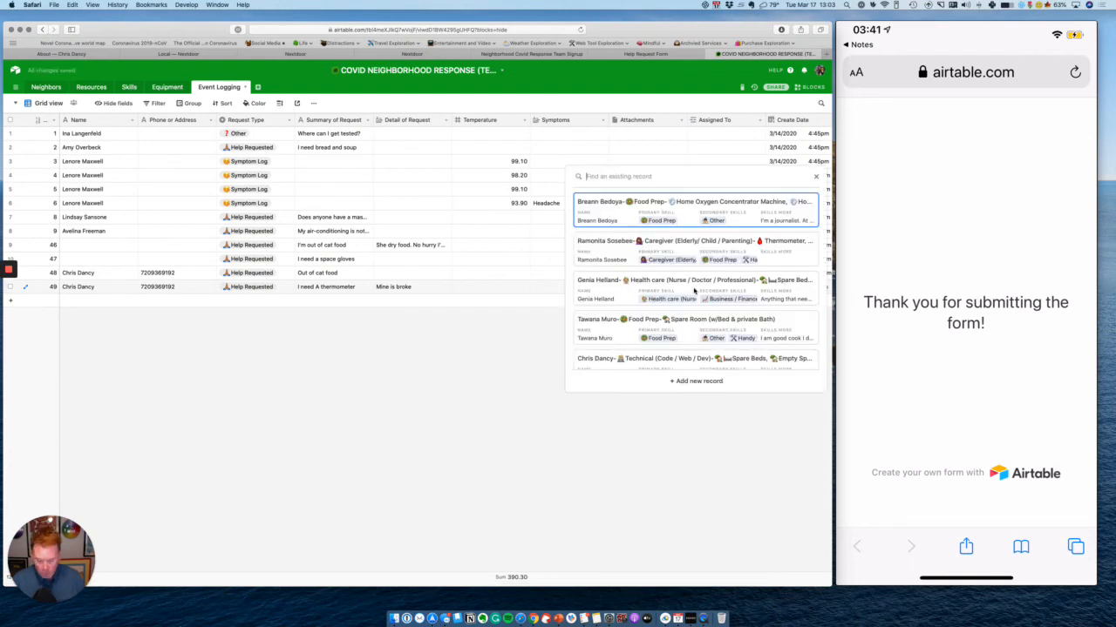
Assign the request to the neighbor offering a thermometer (search 'ther'), then show the Neighbors table.
text(ther)
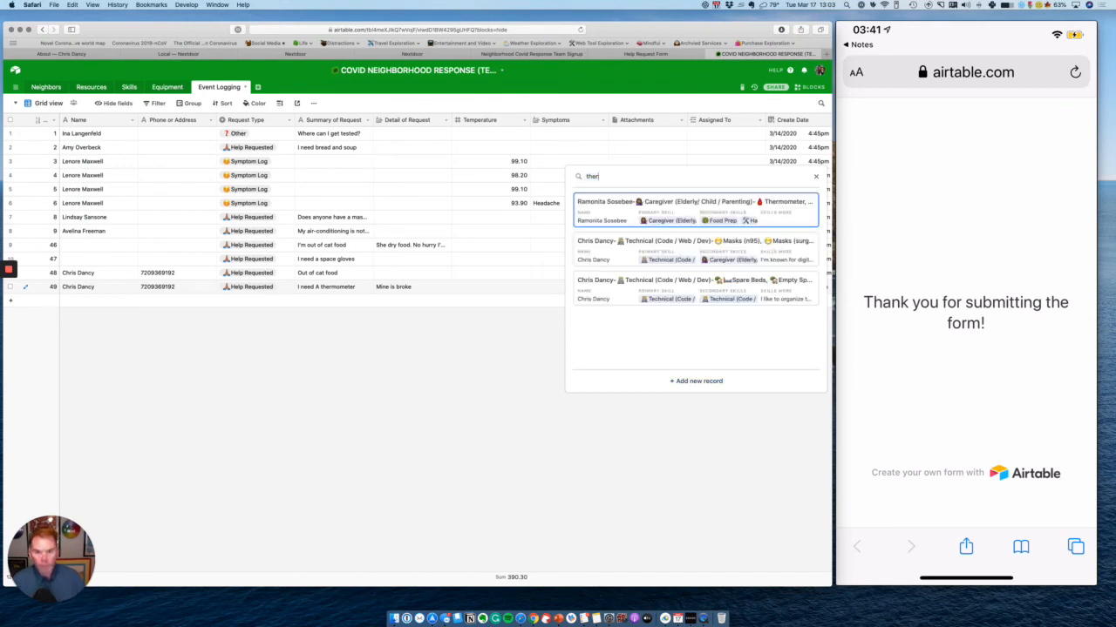
click(663, 201)
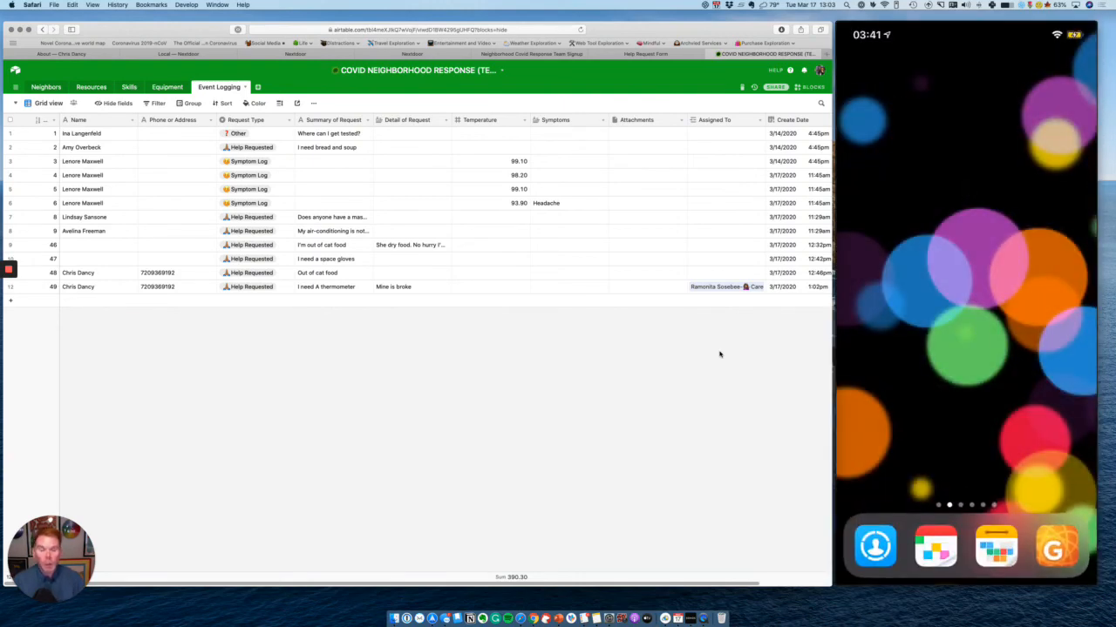
mouse_move(628, 319)
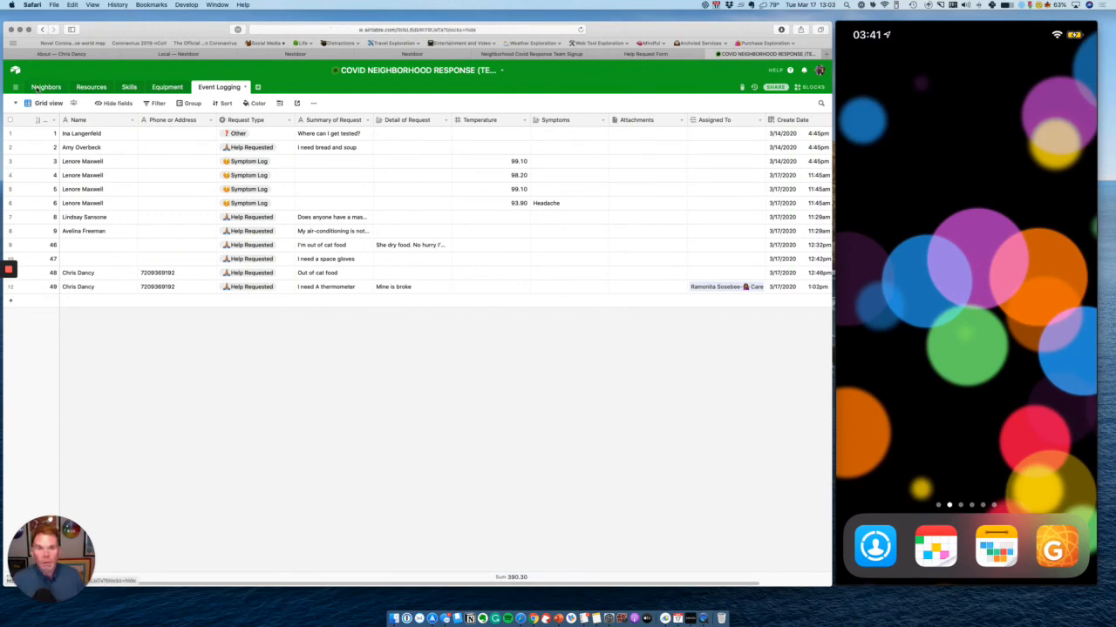
click(46, 86)
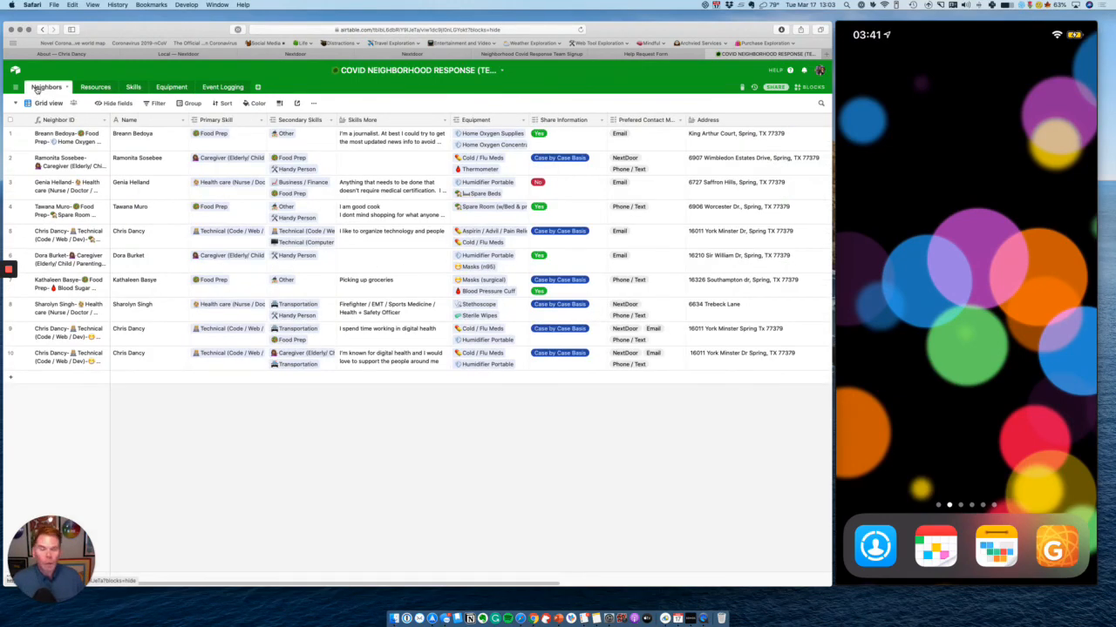